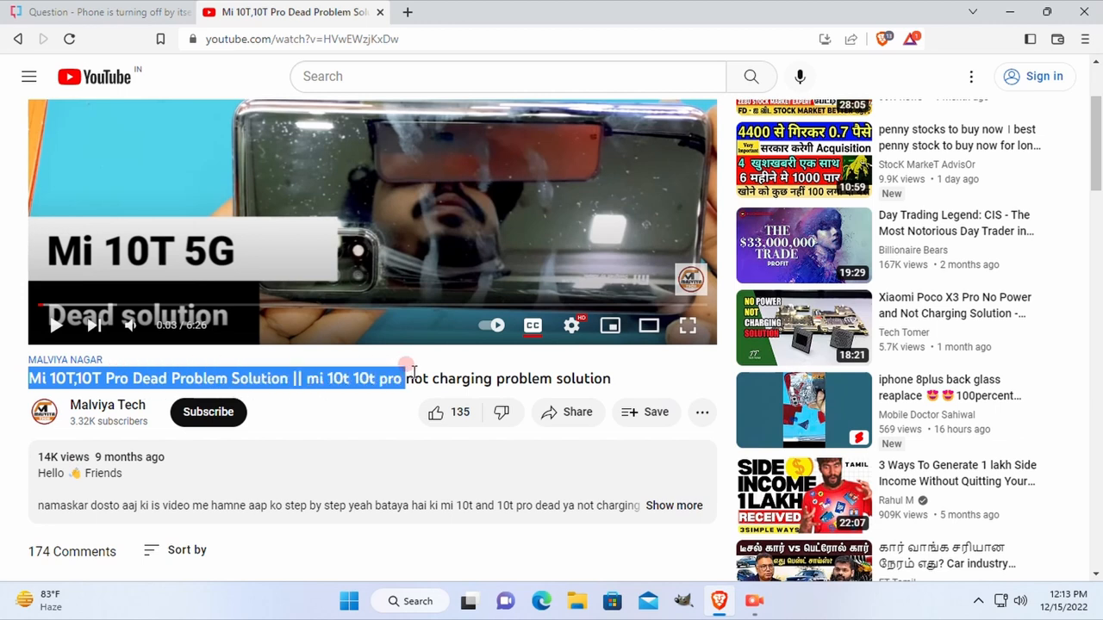
Step: Scroll into the video's comments and highlight the one about the Mi 10T going totally dead
scroll("down", 3)
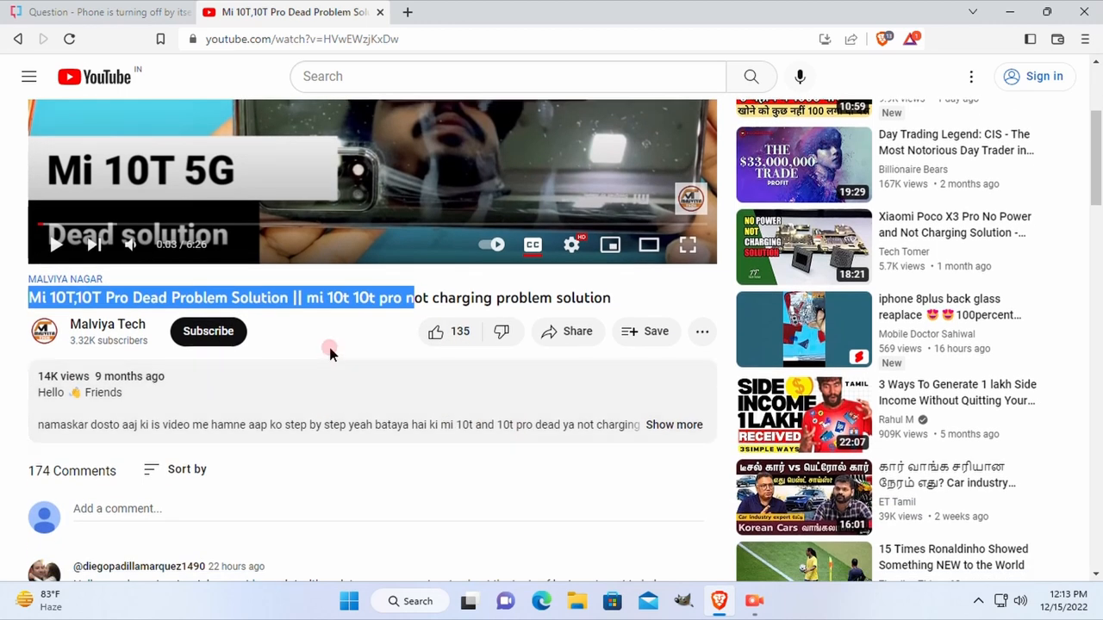
scroll("down", 3)
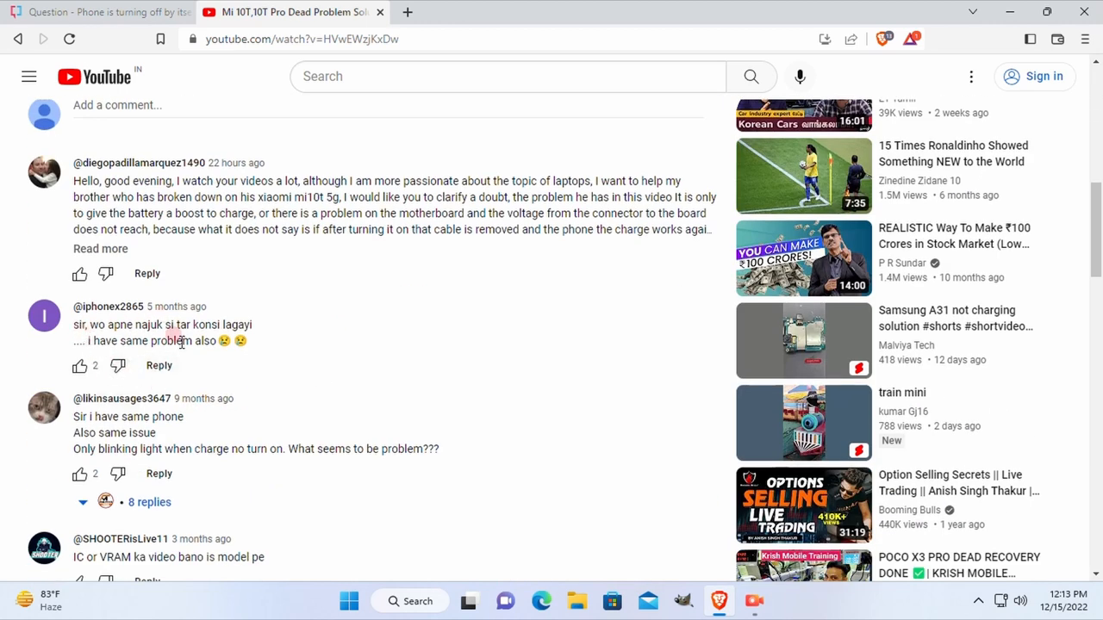
scroll("down", 3)
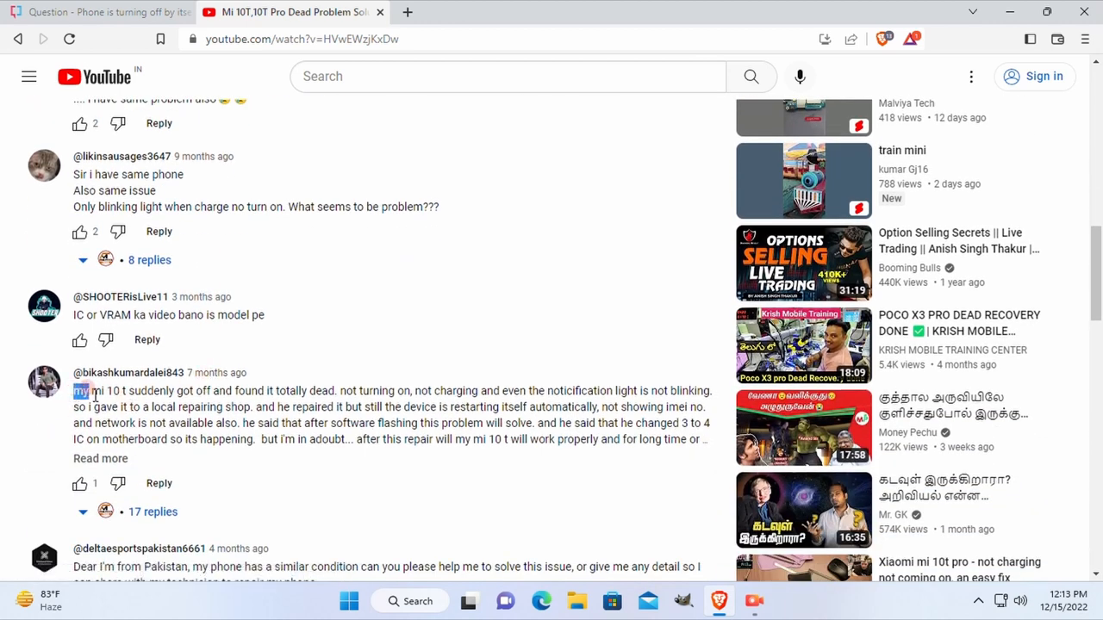
left_click_drag(77, 389, 560, 389)
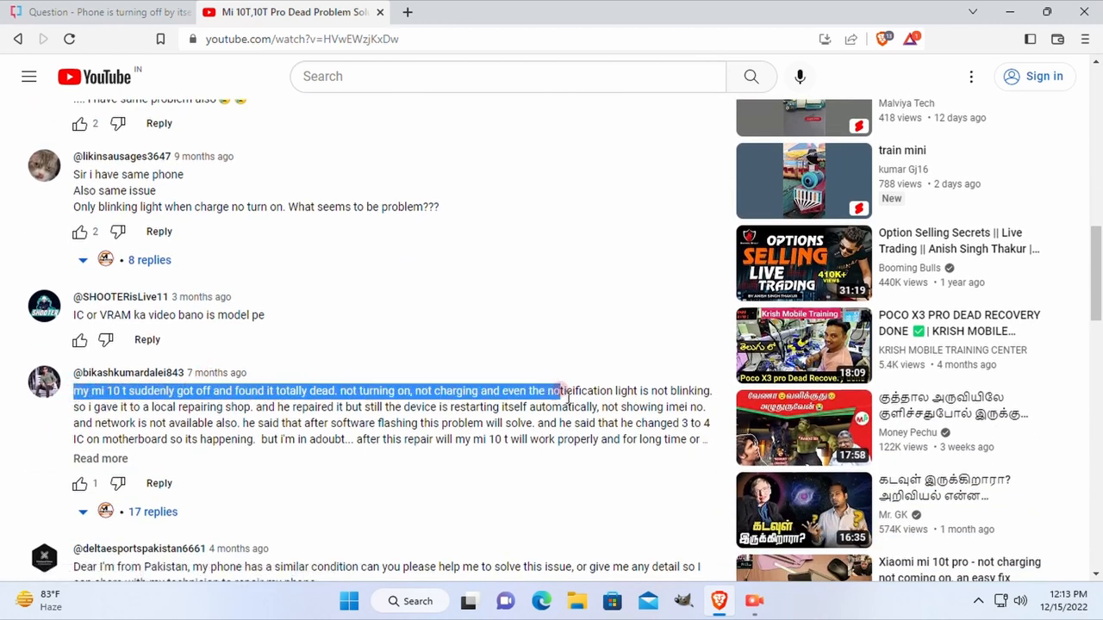
Step: Read further down through the remaining viewer comments under the video
scroll("down", 3)
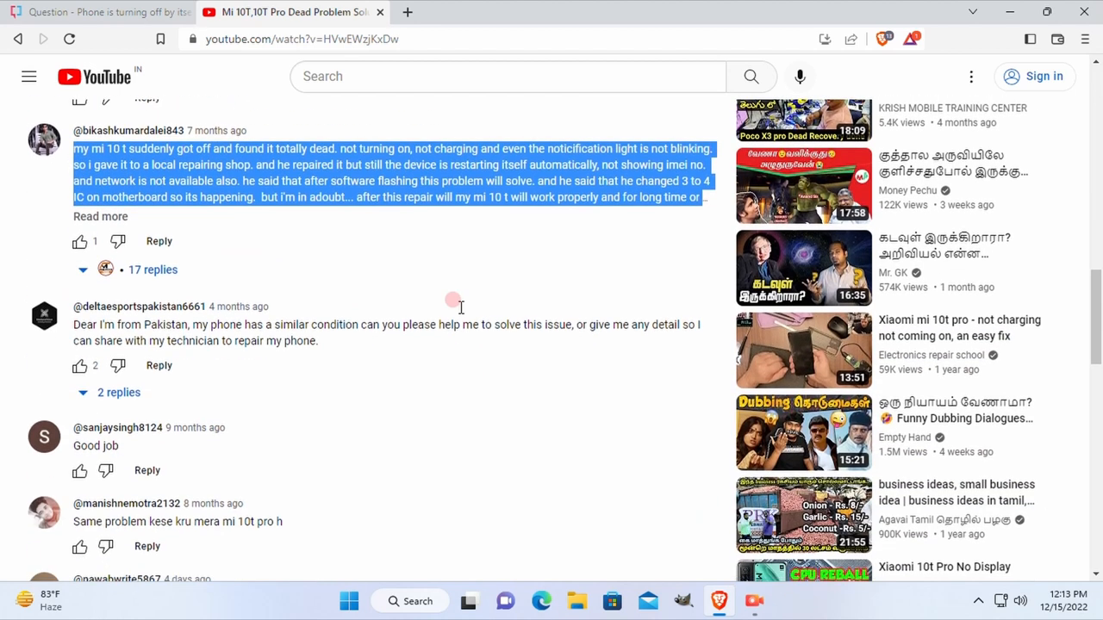
scroll("down", 3)
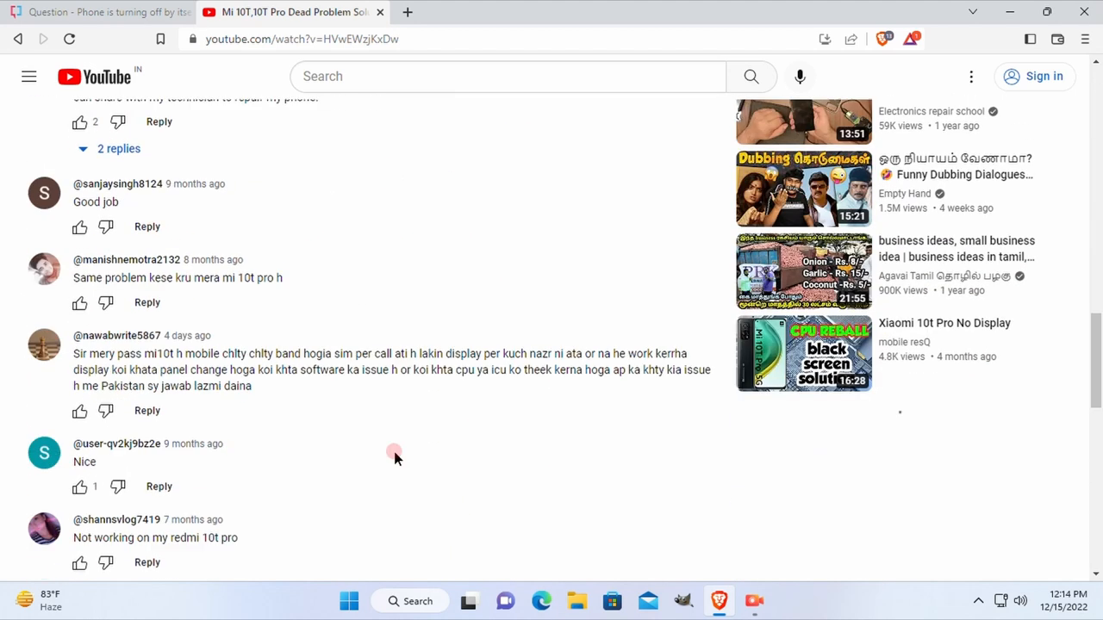
scroll("down", 3)
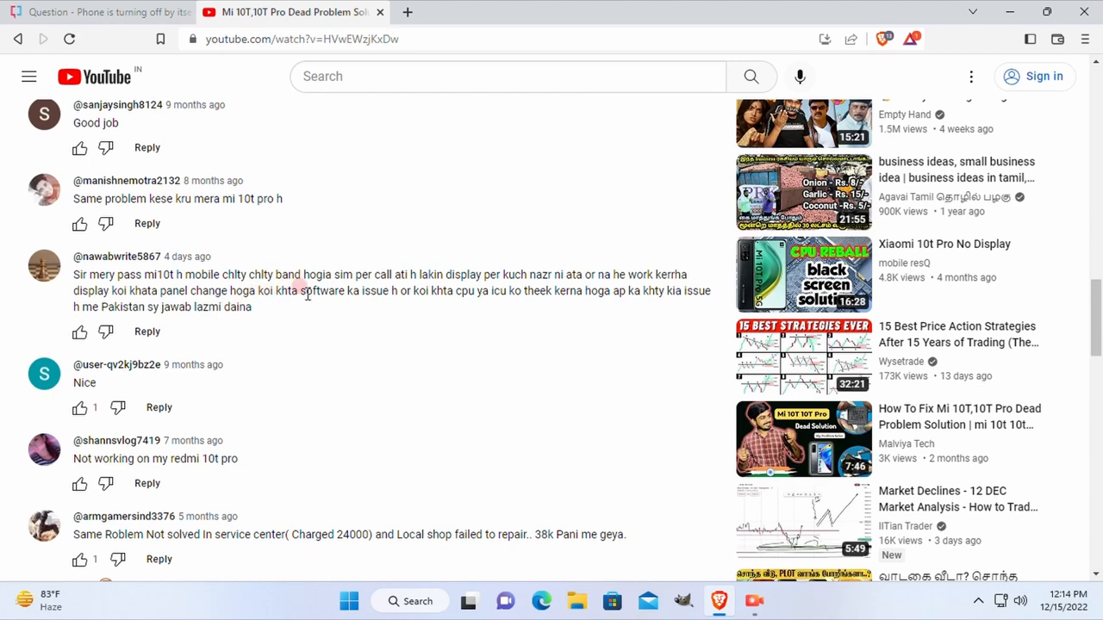
scroll("down", 3)
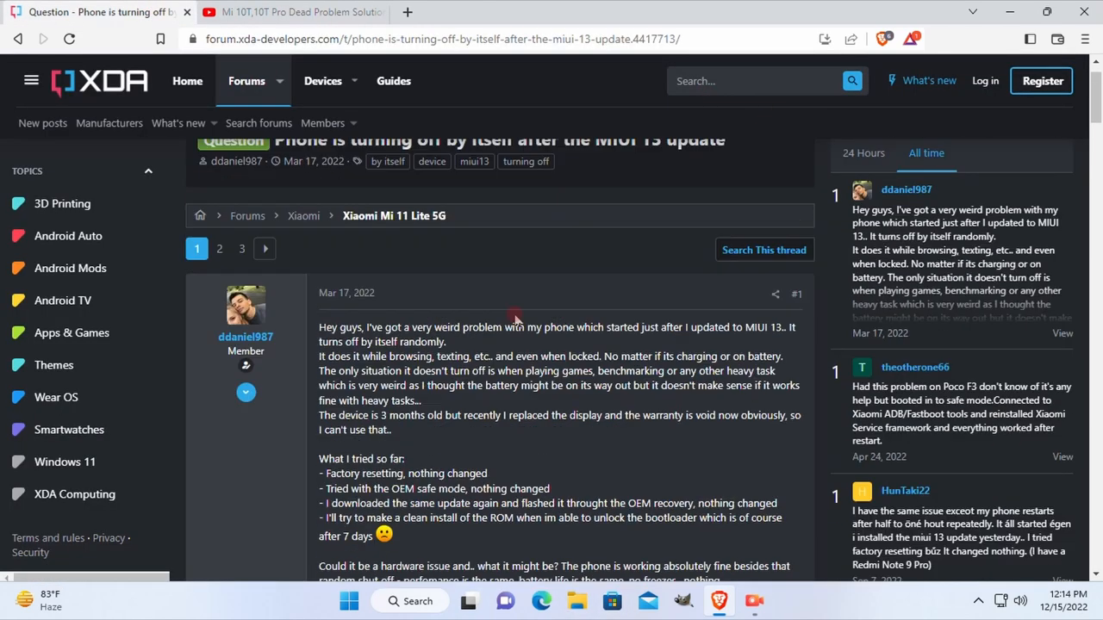
Step: Read the first post of the XDA MIUI 13 shutdown thread, then start a new browser tab
scroll("up", 3)
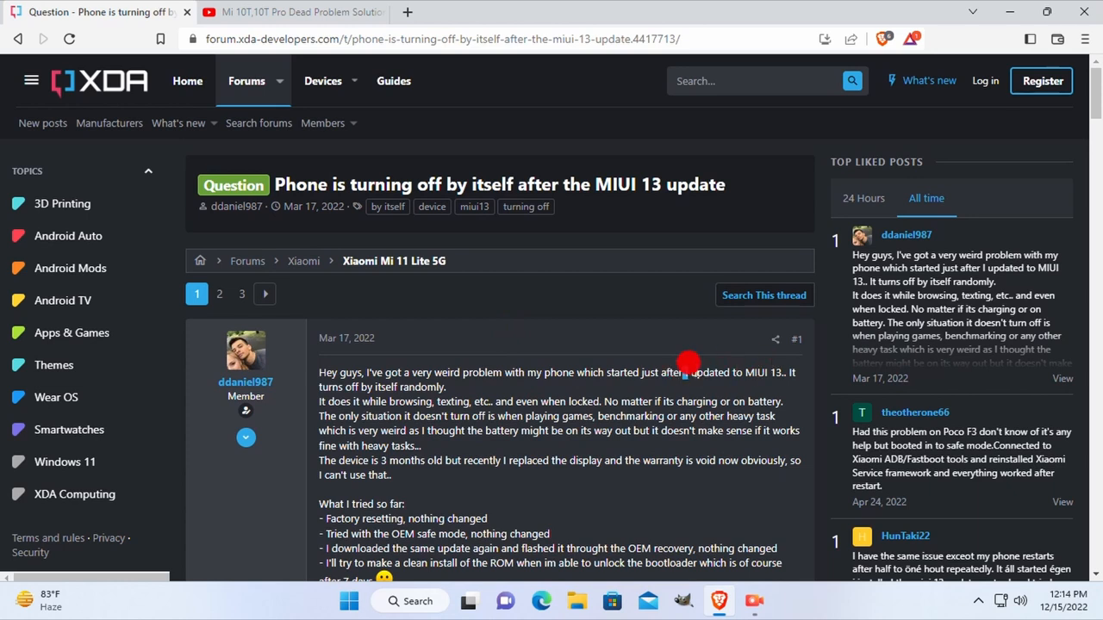
left_click_drag(682, 372, 541, 431)
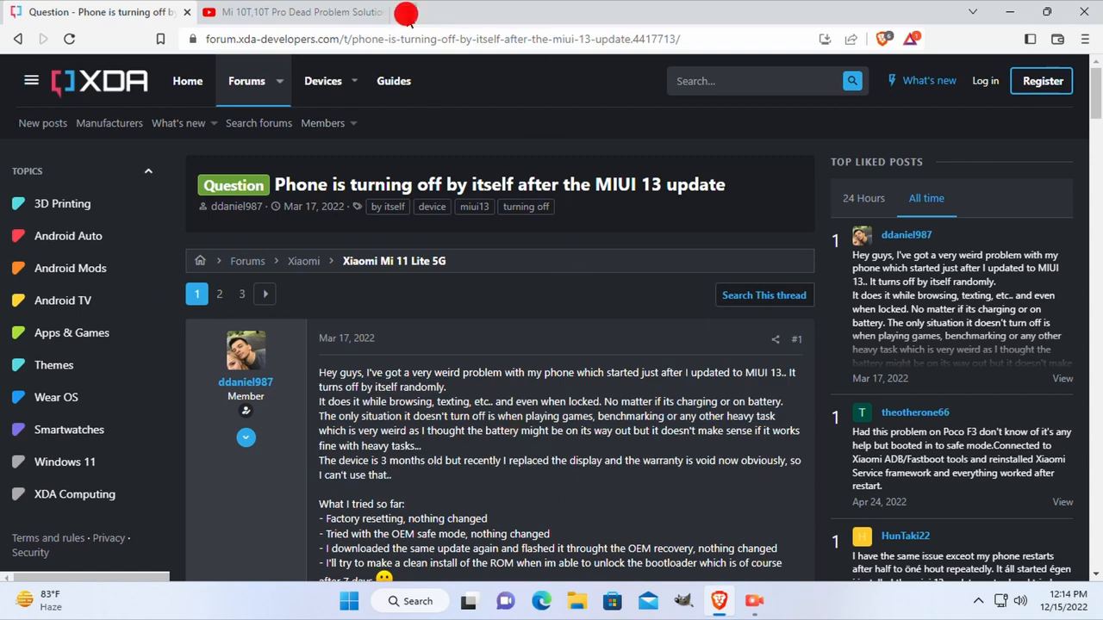
left_click(600, 10)
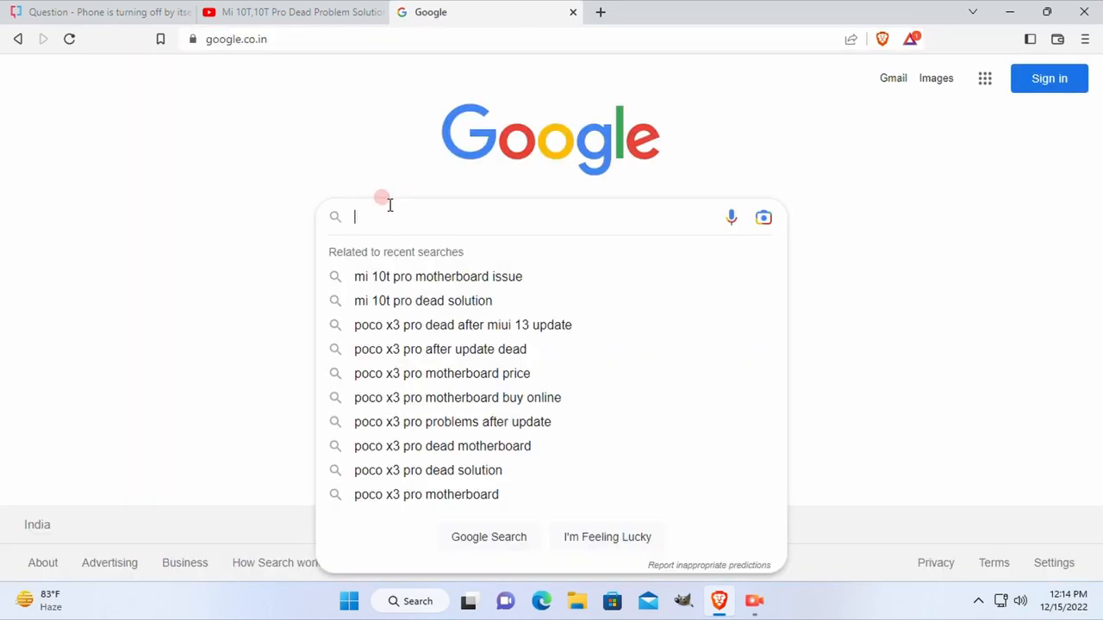
Step: Search Google for 'mi 10 t' and open the mi.com Mi 10T 5G Mi India result
type("mi 1")
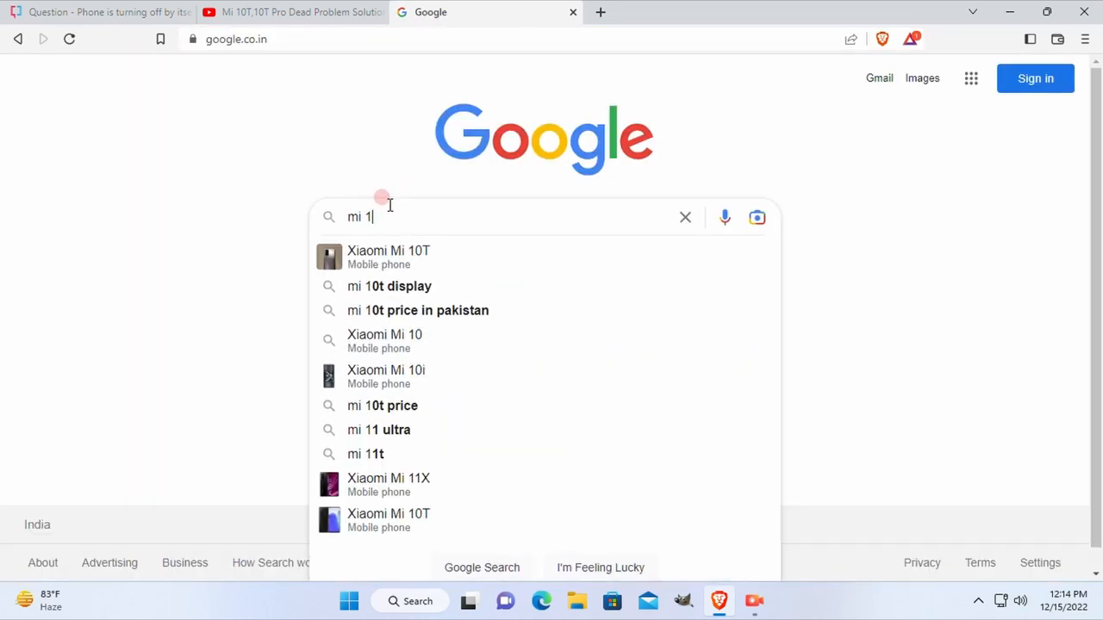
type("0 t")
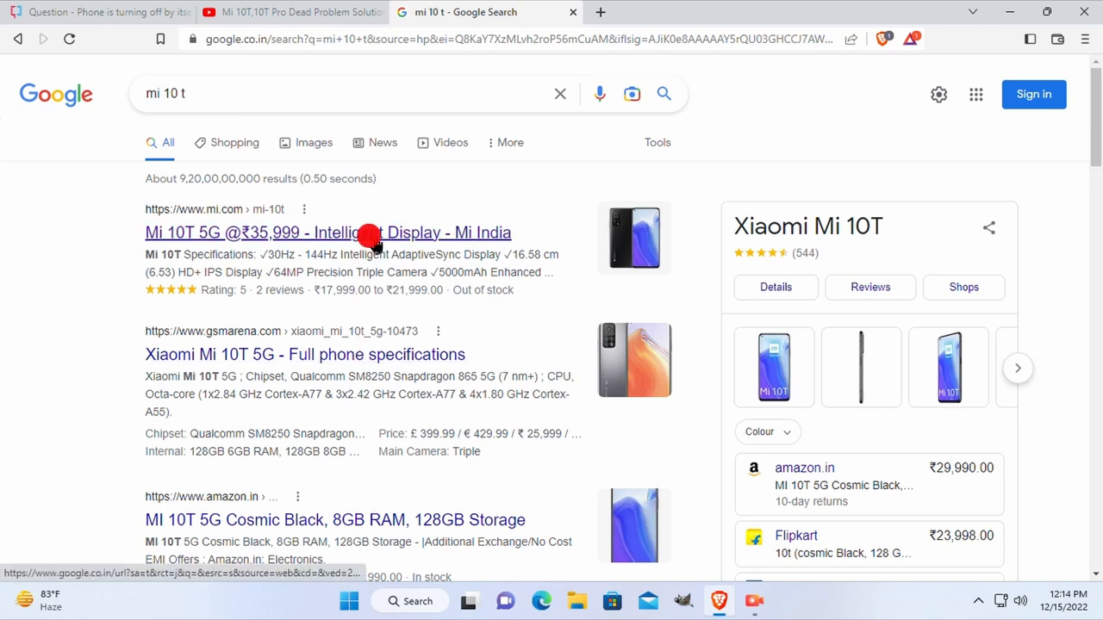
left_click(327, 232)
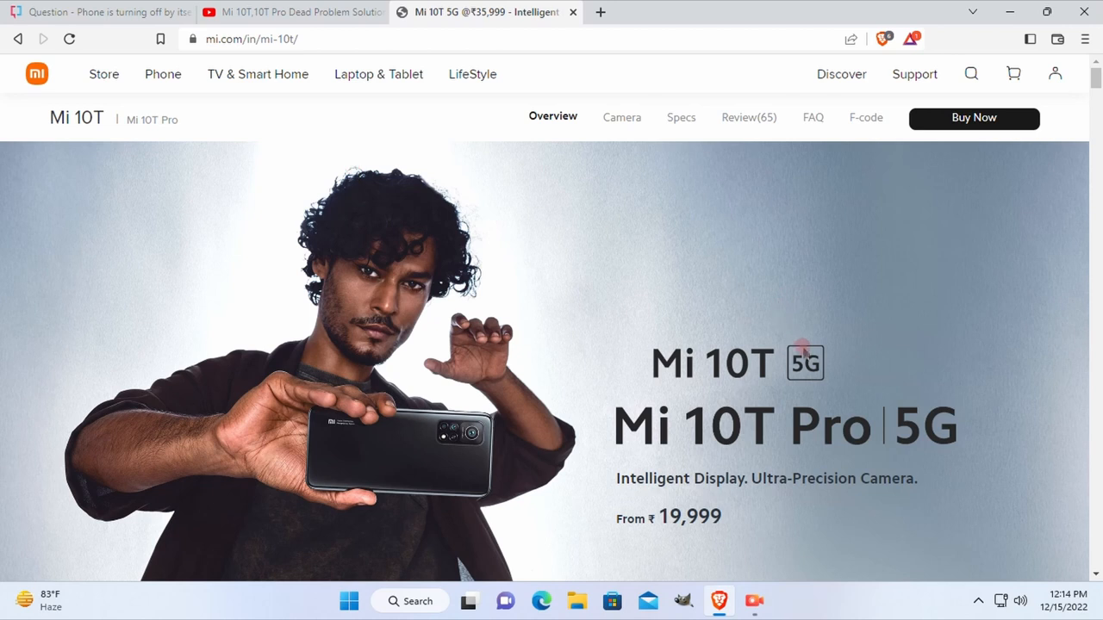
Step: Select the Mi 10T starting price 19,999 and scroll through the product overview
scroll("down", 3)
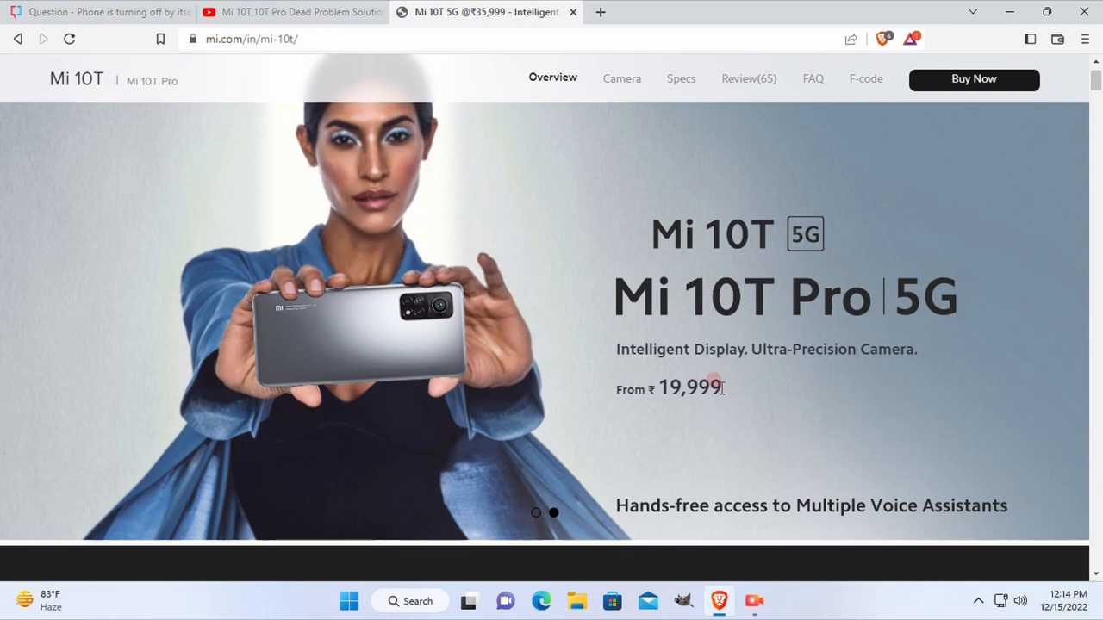
double_click(689, 387)
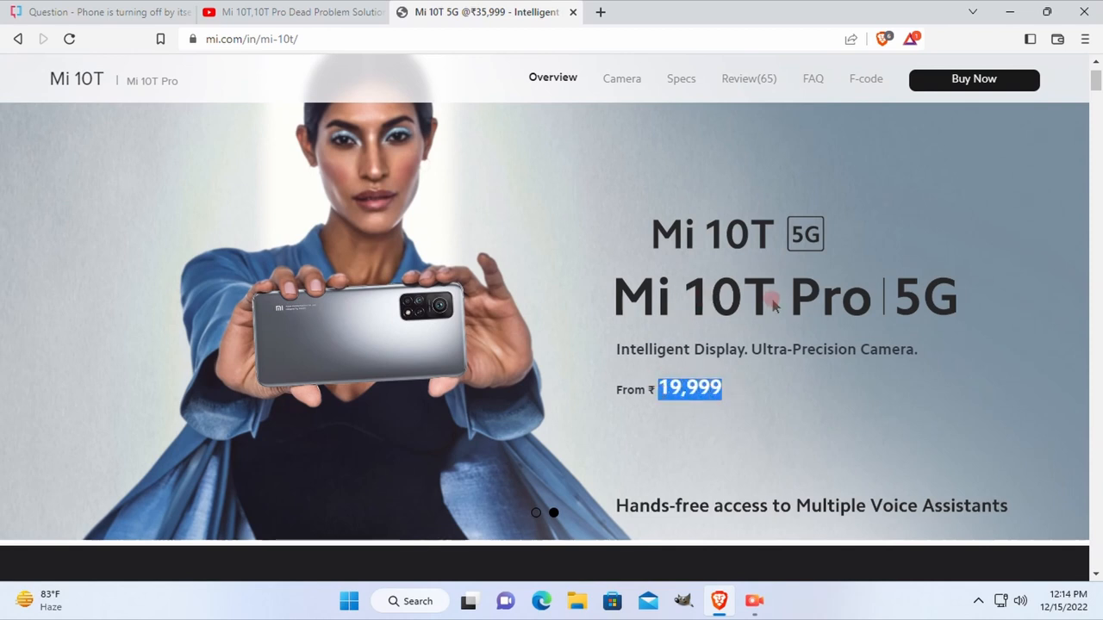
scroll("down", 3)
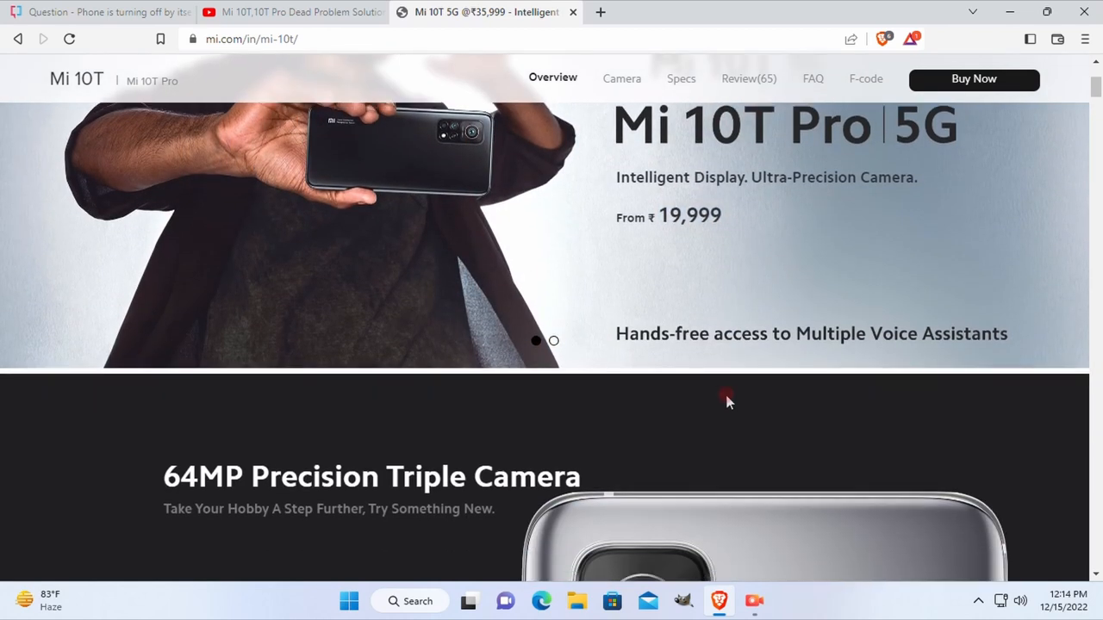
scroll("down", 3)
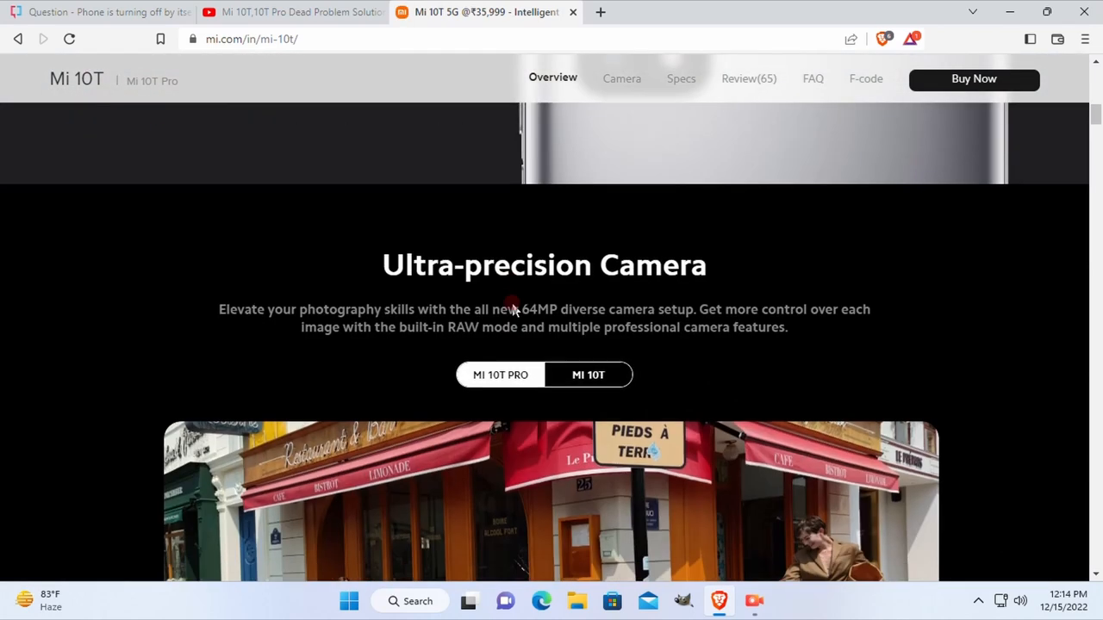
scroll("down", 3)
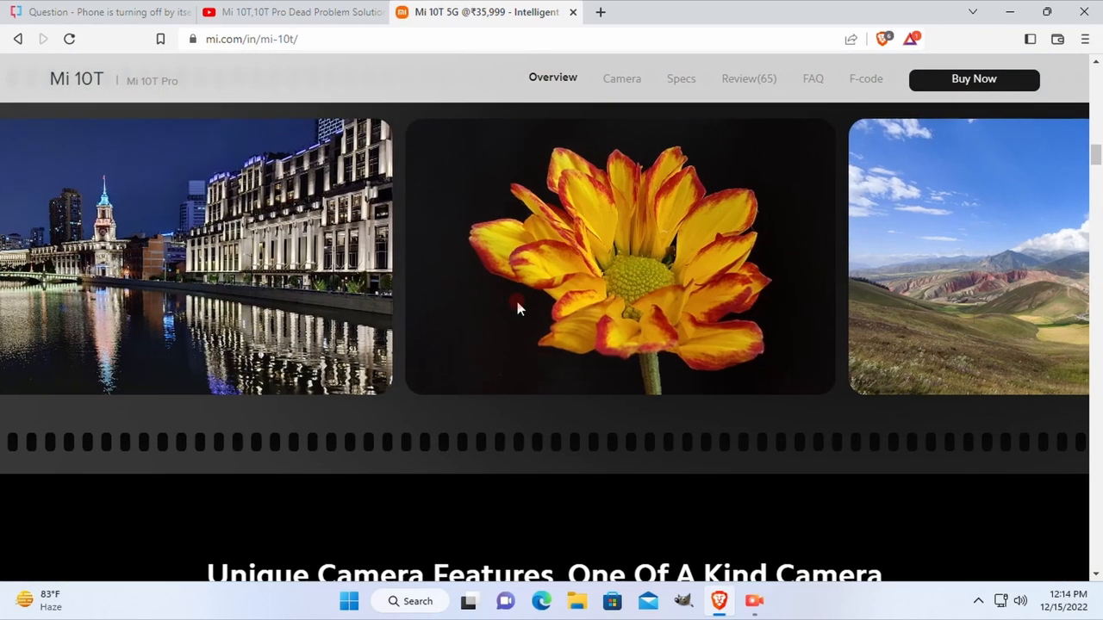
scroll("down", 3)
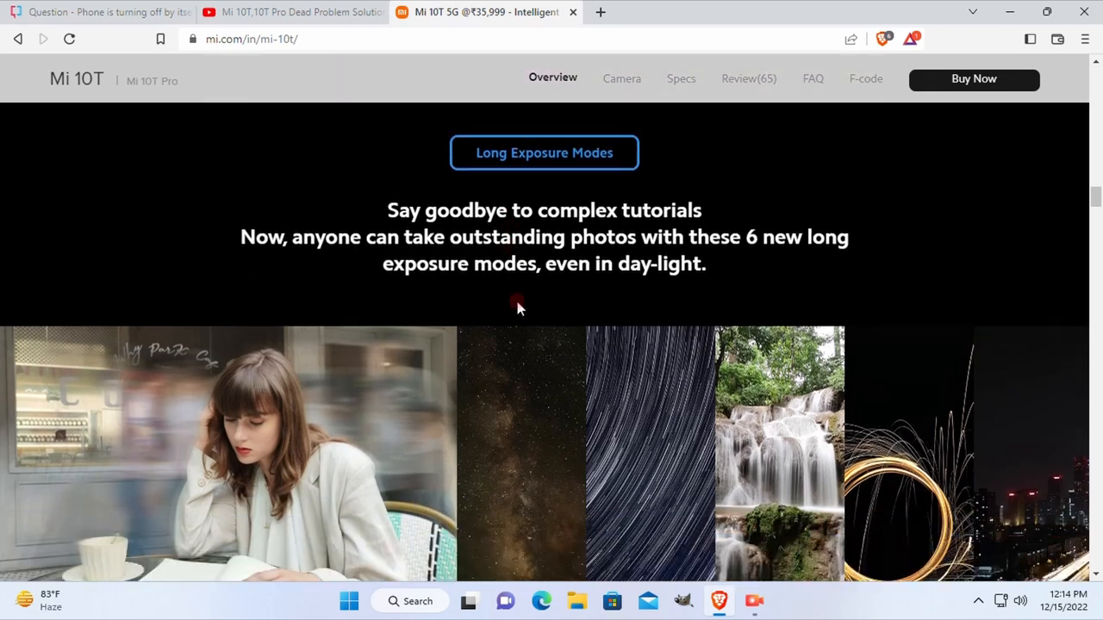
scroll("up", 3)
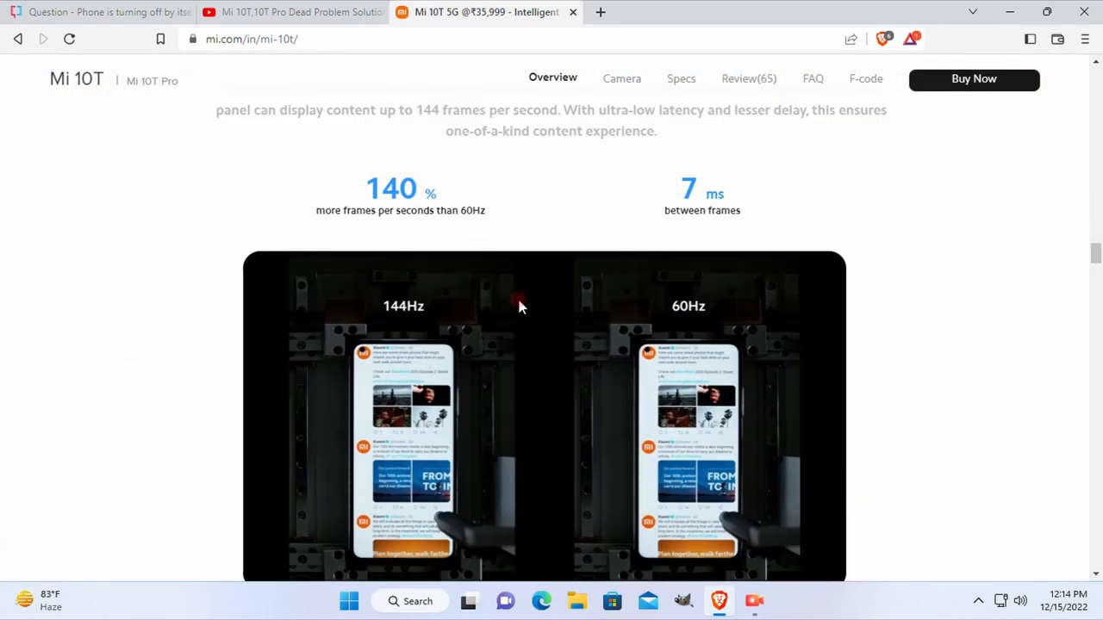
Step: Scroll down the Mi 10T page to the 'A Brand New Design Philosophy' section
scroll("down", 3)
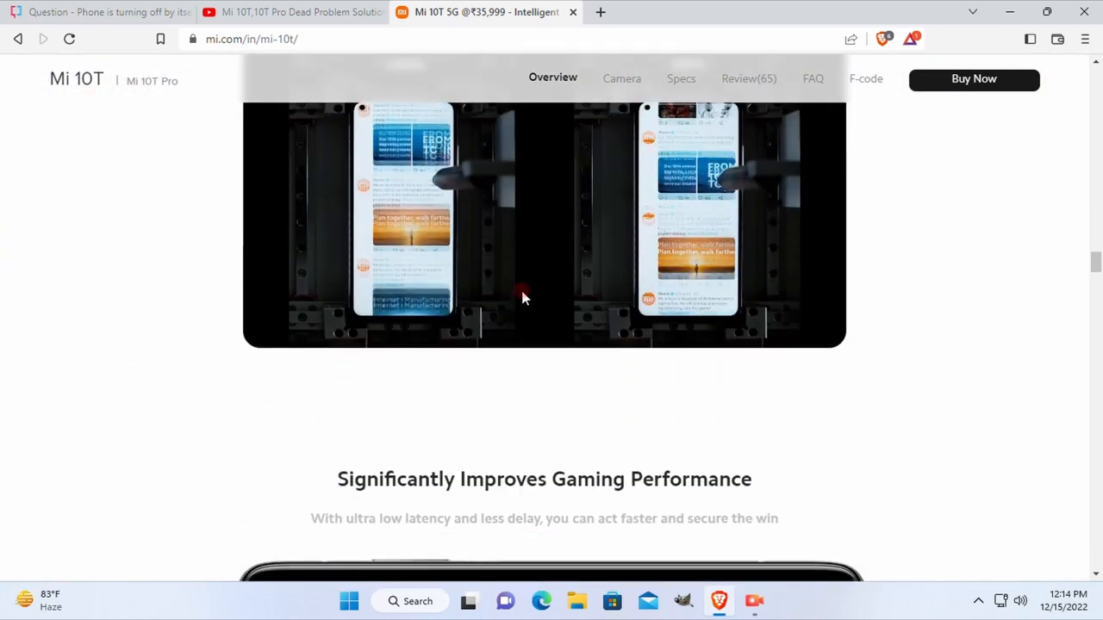
scroll("down", 3)
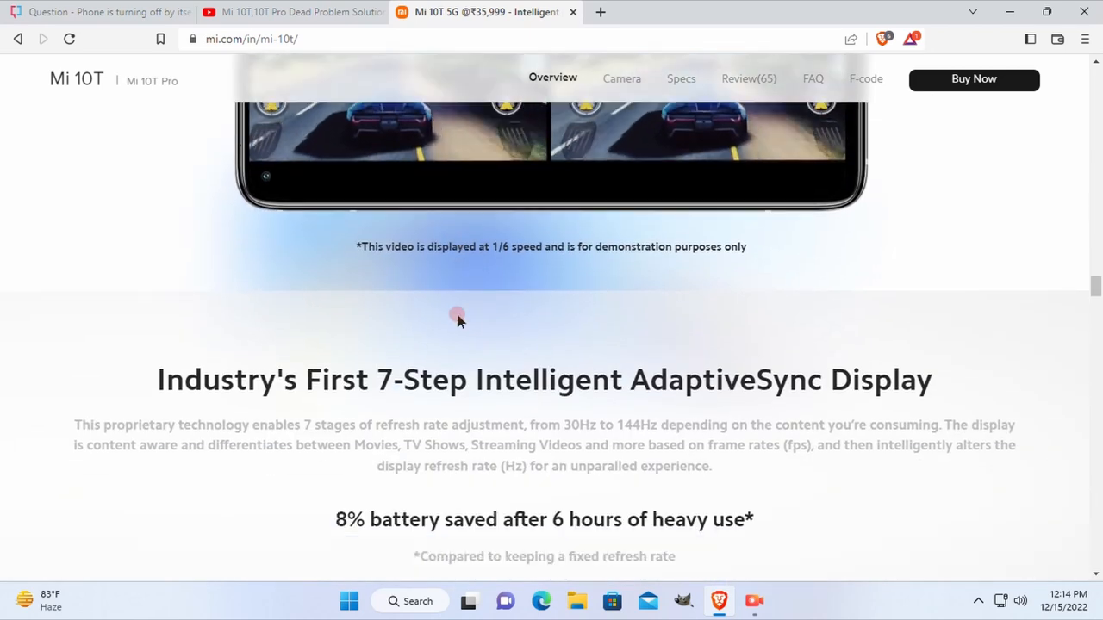
scroll("down", 3)
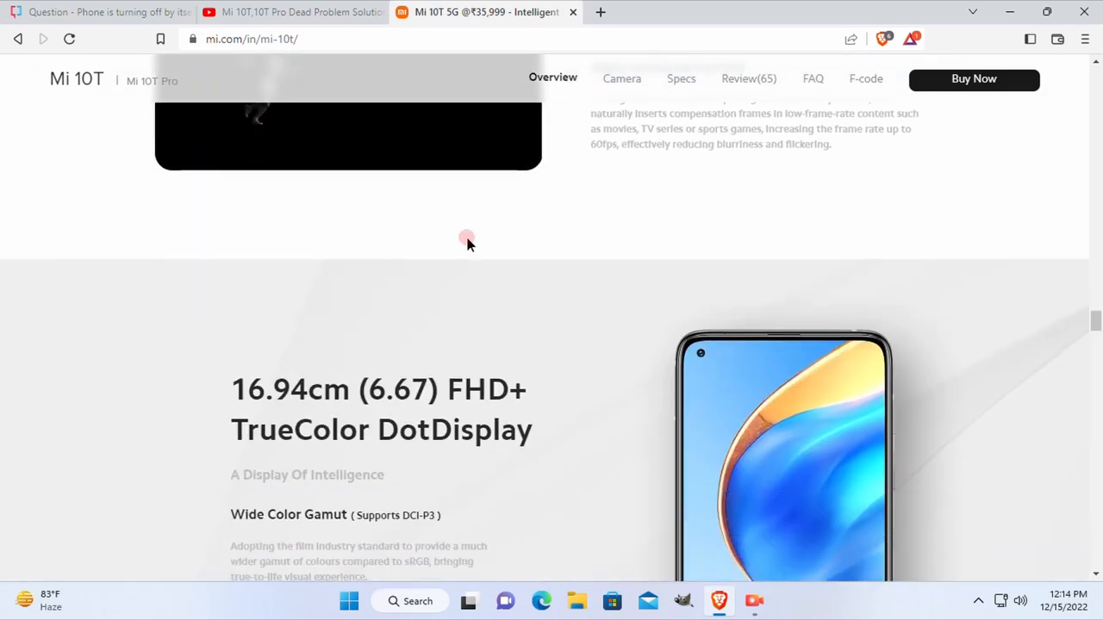
scroll("down", 3)
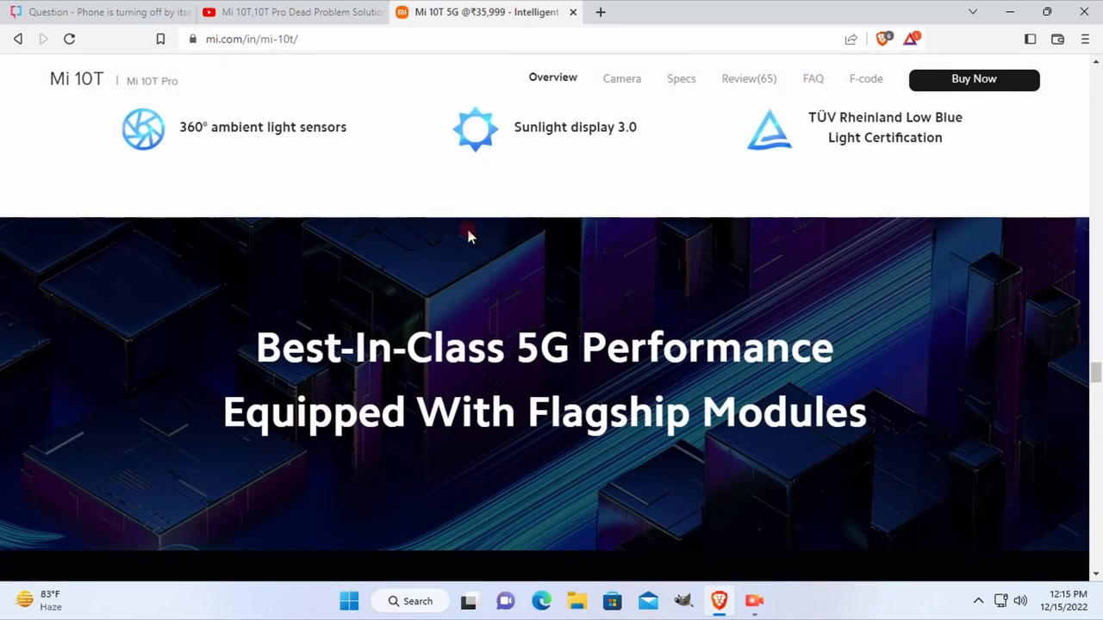
scroll("down", 3)
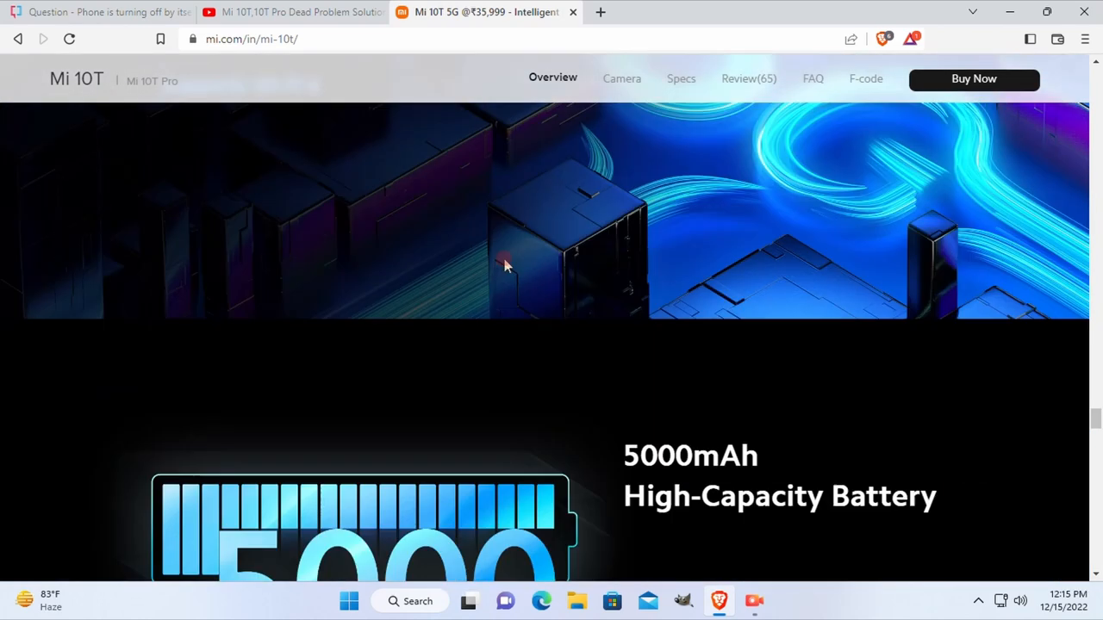
scroll("down", 3)
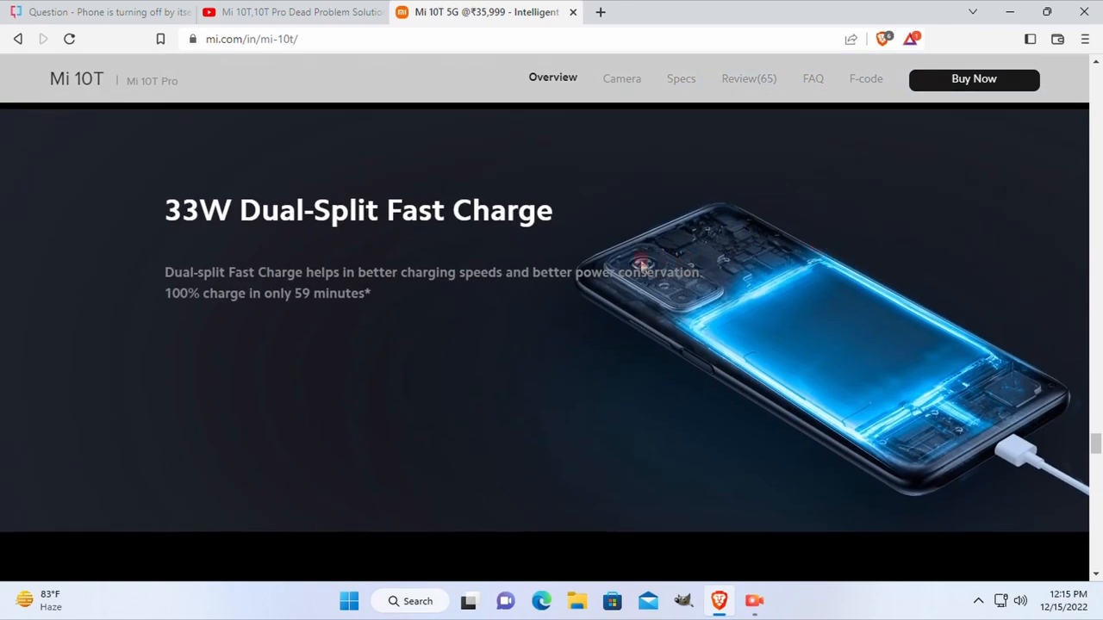
scroll("down", 3)
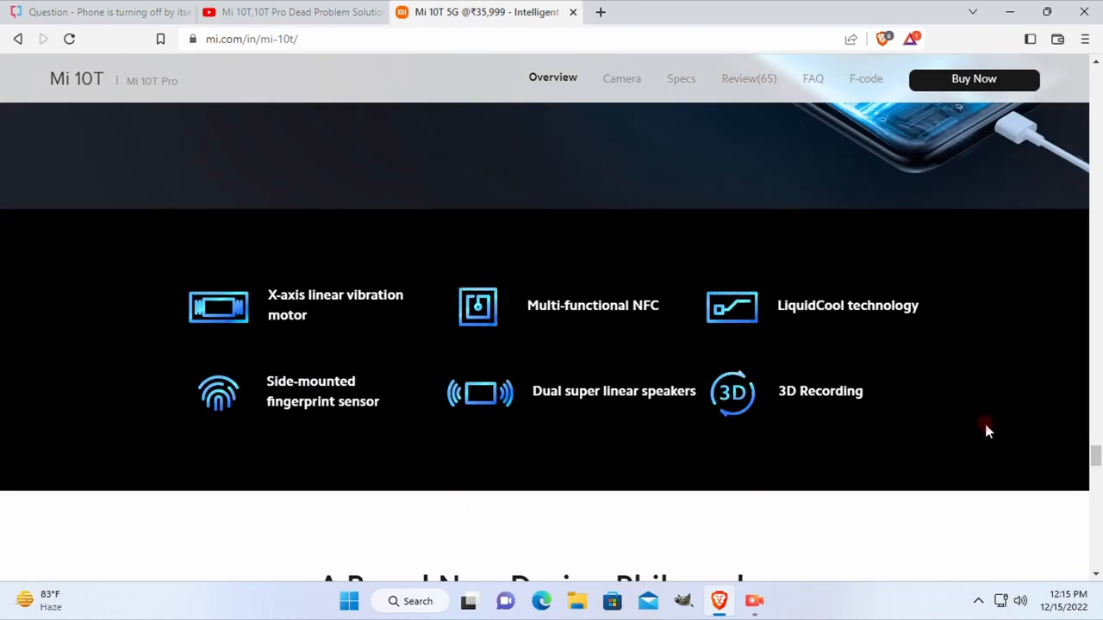
mouse_move(306, 338)
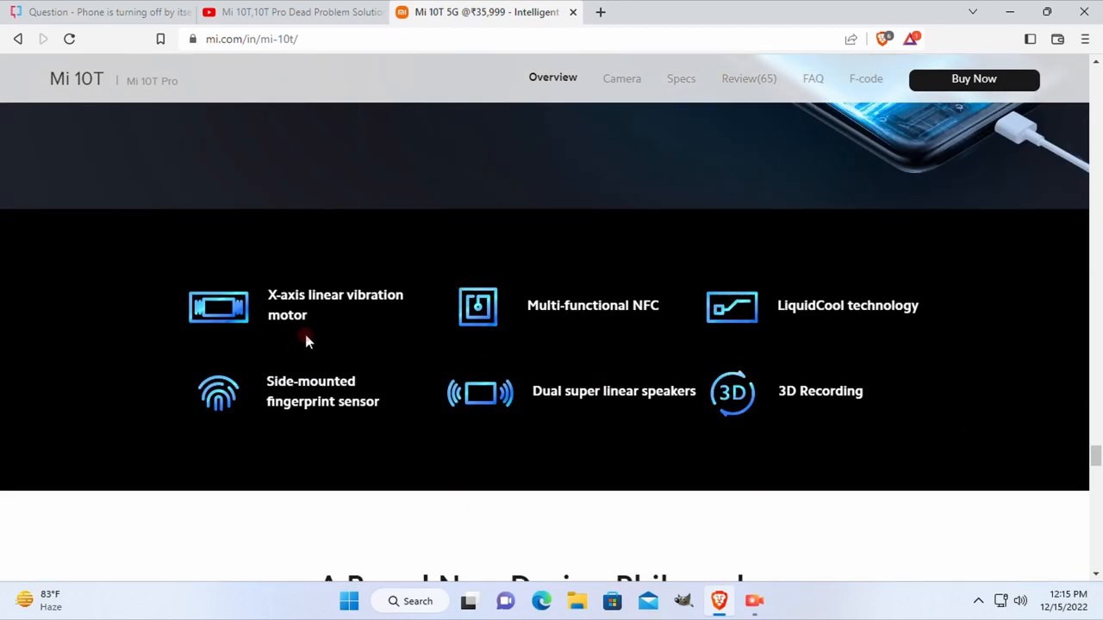
mouse_move(111, 296)
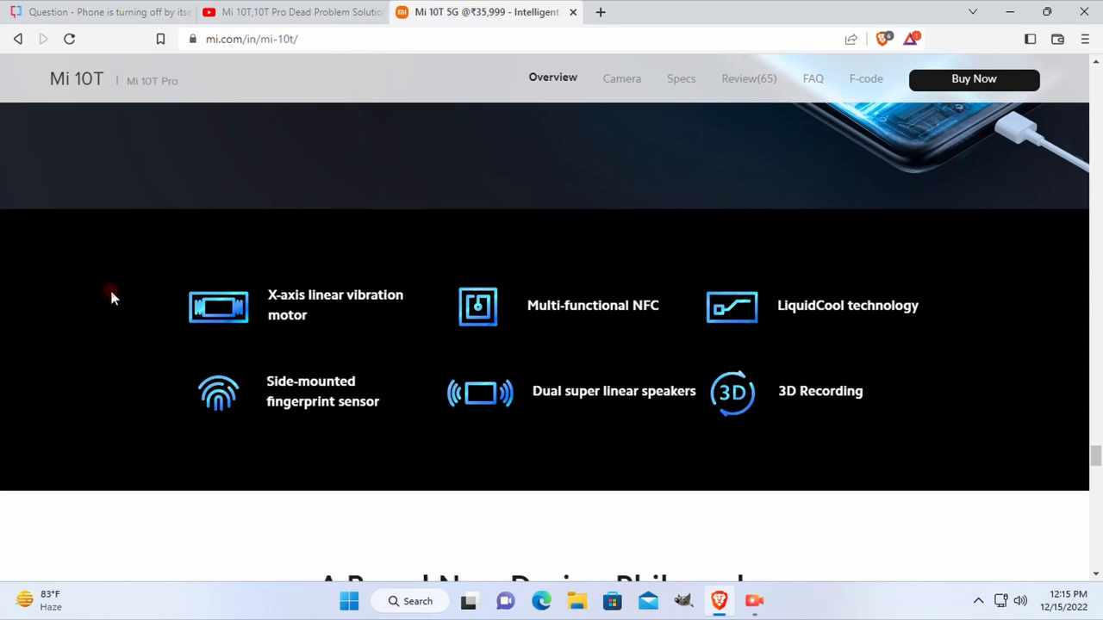
scroll("down", 3)
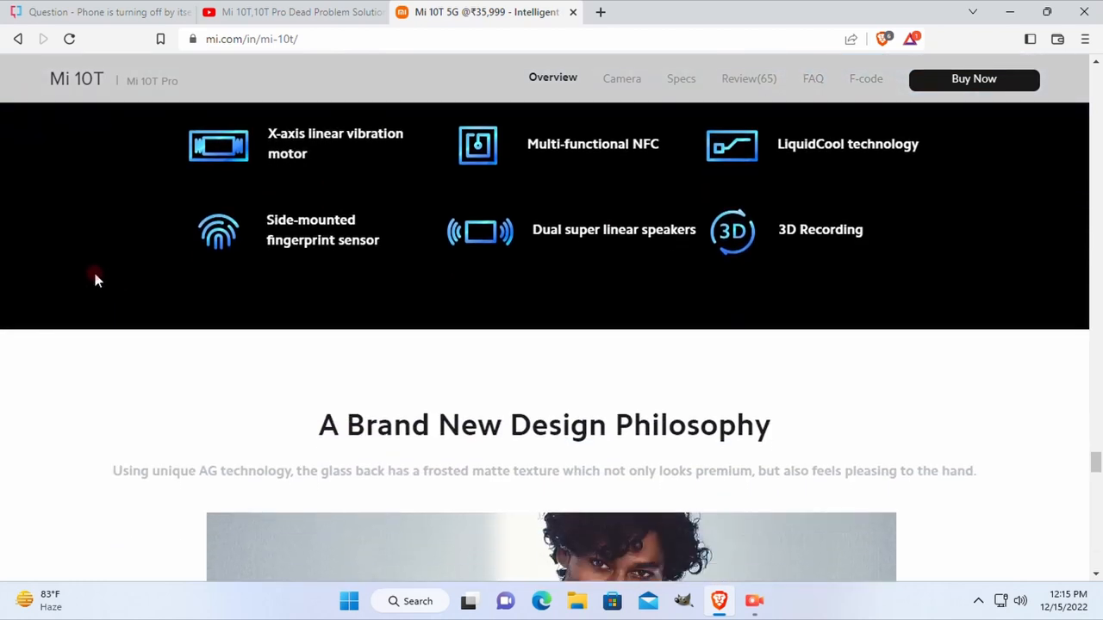
scroll("down", 3)
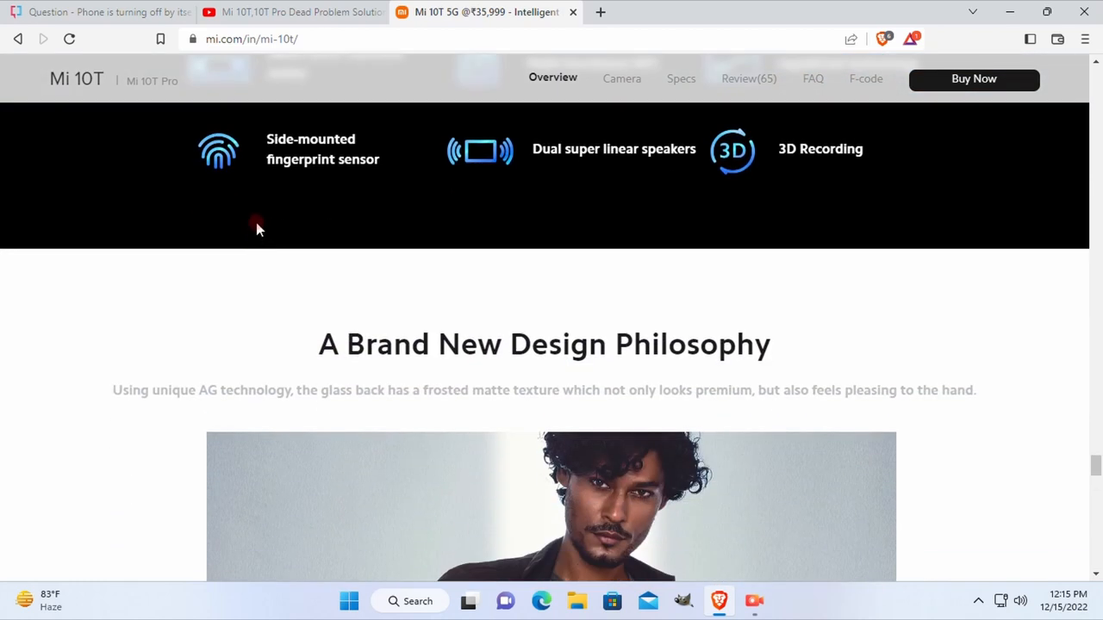
mouse_move(410, 199)
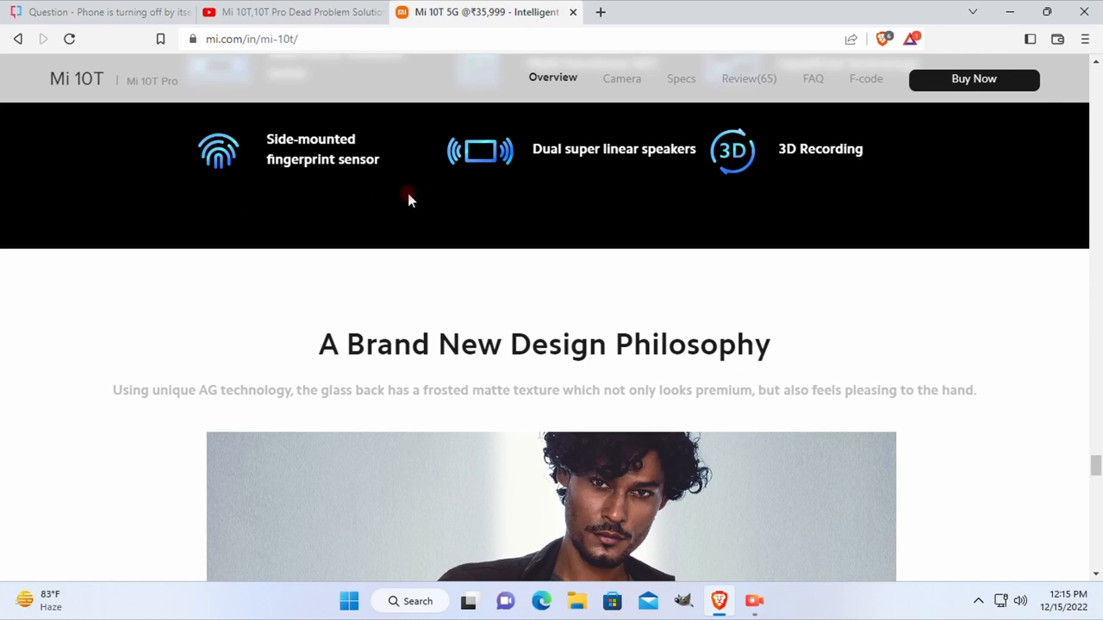
scroll("down", 3)
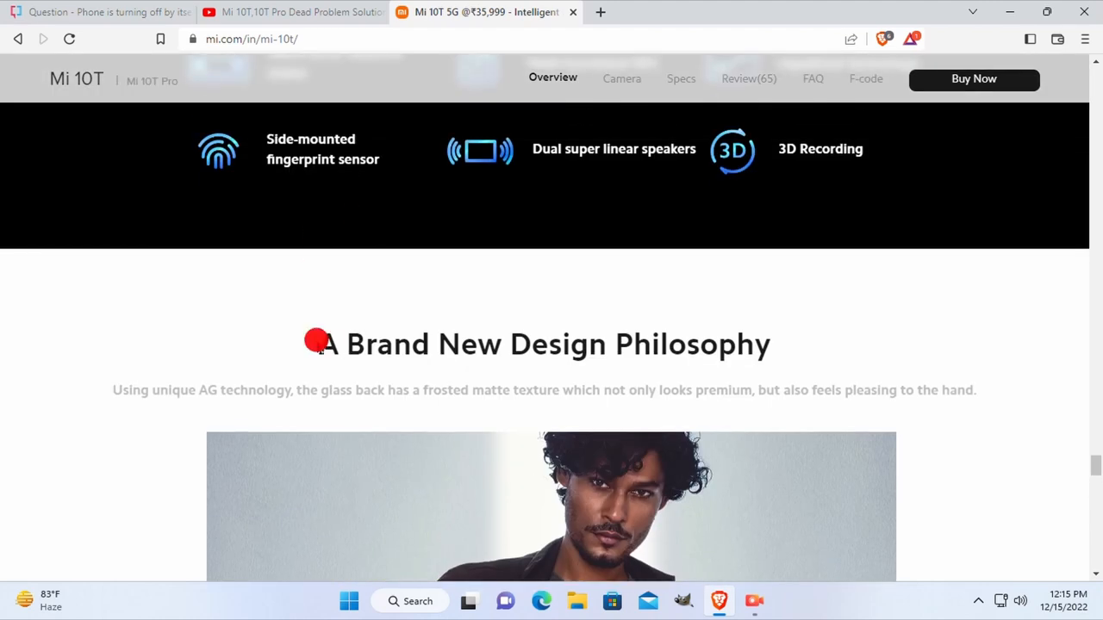
Step: Highlight the 'A Brand New Design Philosophy' heading, clearing and re-selecting it in parts
left_click_drag(319, 345, 607, 345)
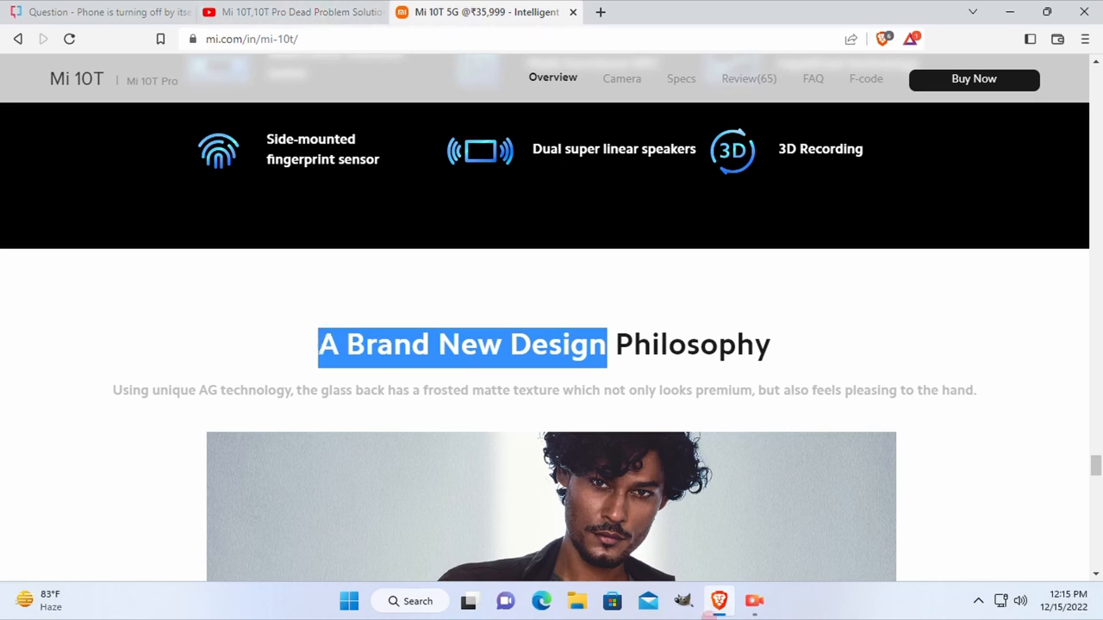
left_click(345, 365)
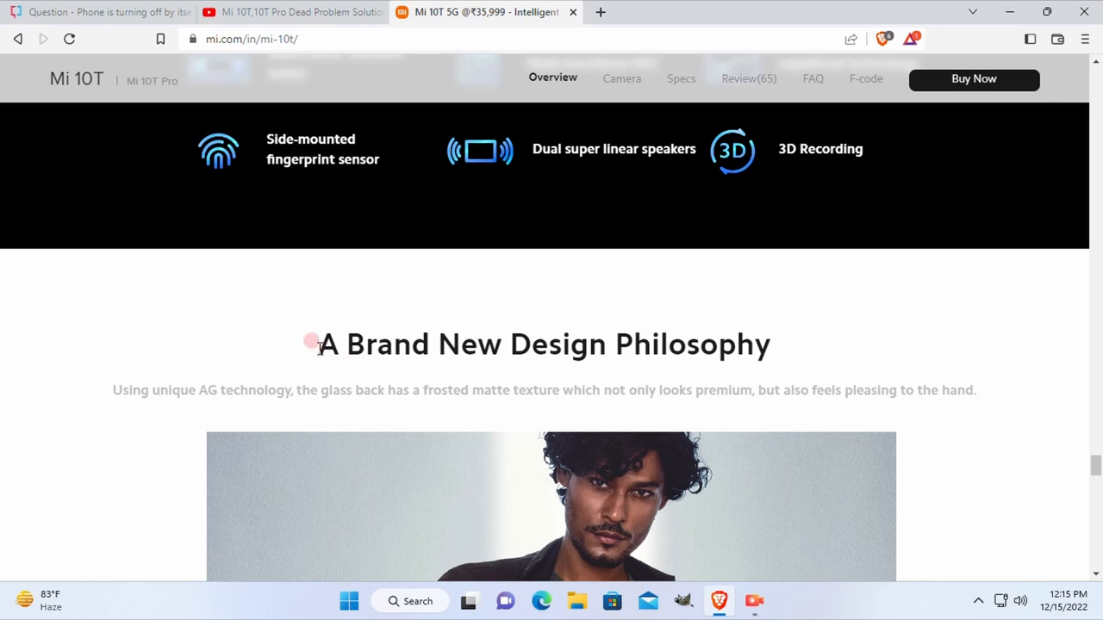
left_click_drag(317, 345, 548, 345)
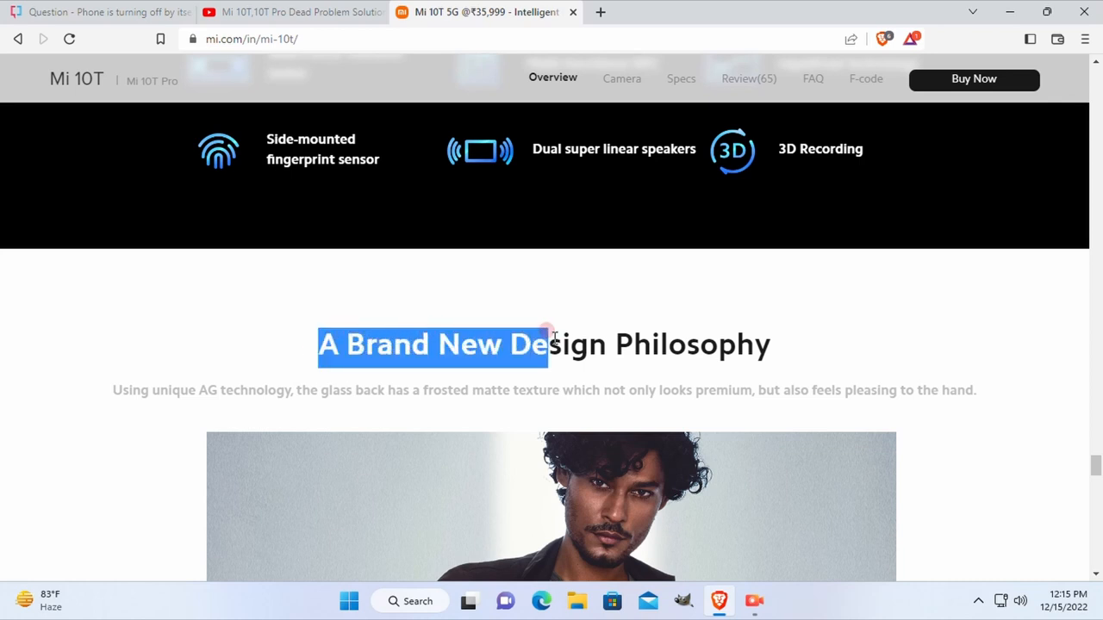
left_click_drag(546, 344, 772, 344)
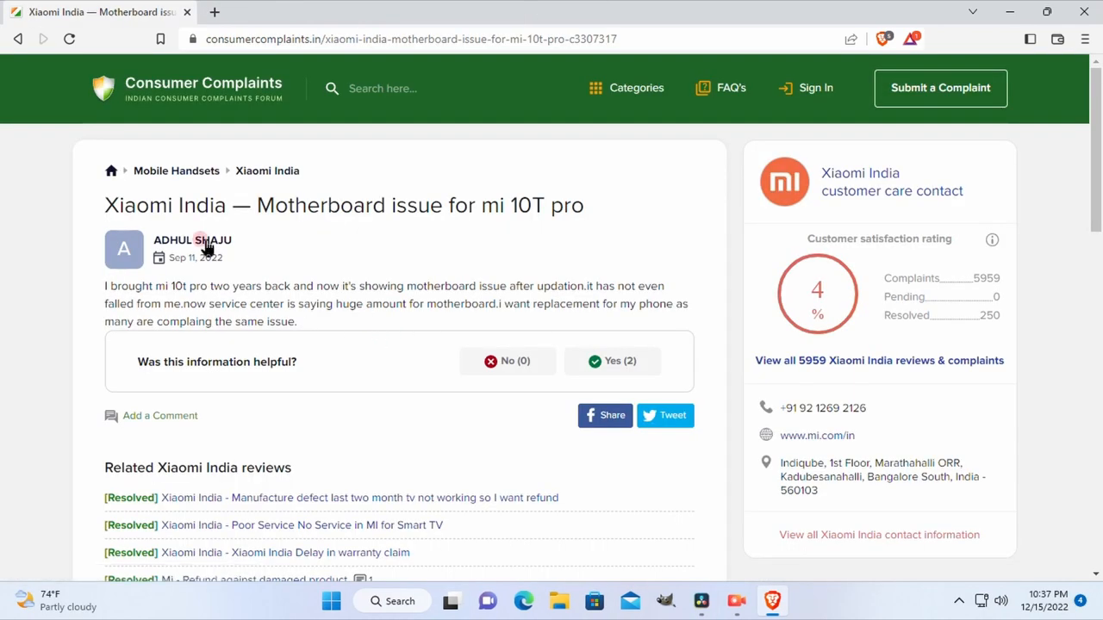
mouse_move(101, 203)
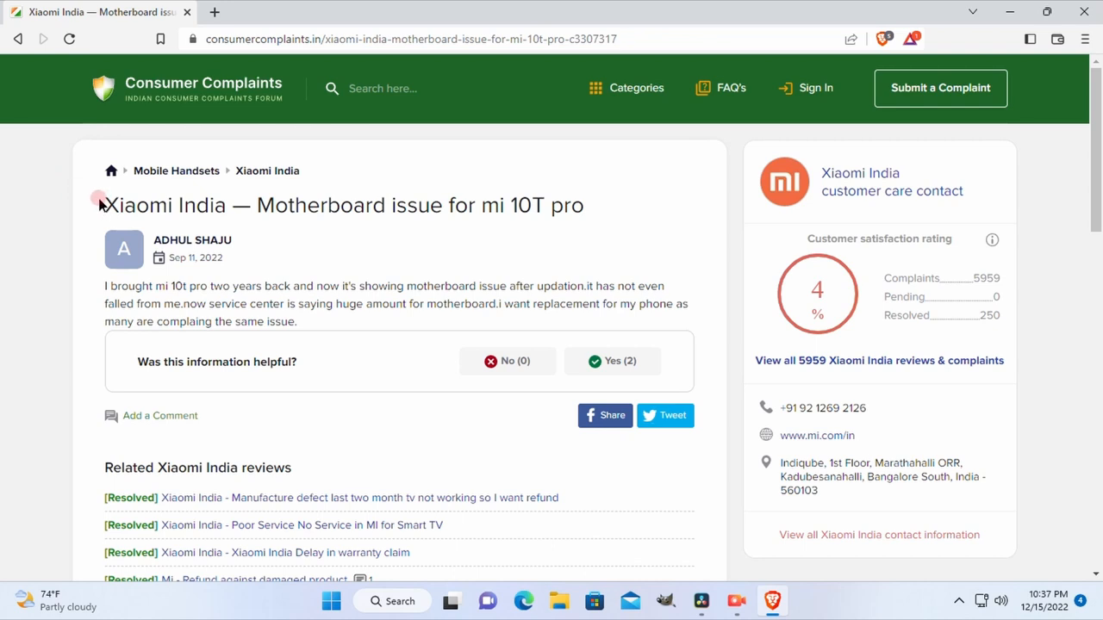
Step: Highlight the Mi 10T Pro motherboard complaint's title, read it, and vote Yes as helpful
left_click_drag(104, 205, 594, 205)
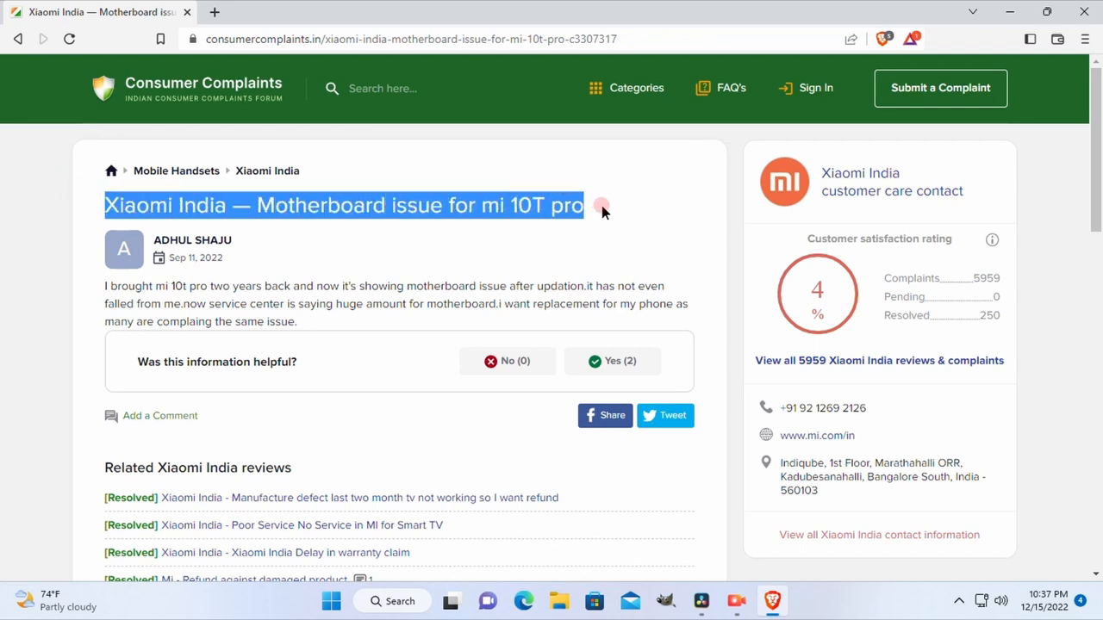
mouse_move(438, 276)
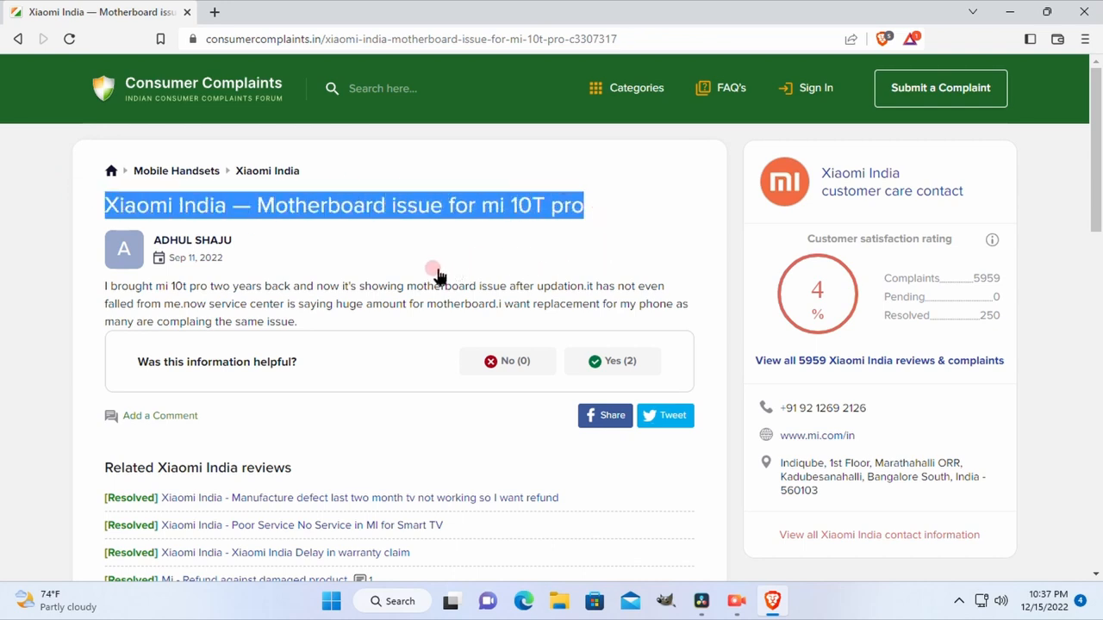
mouse_move(100, 309)
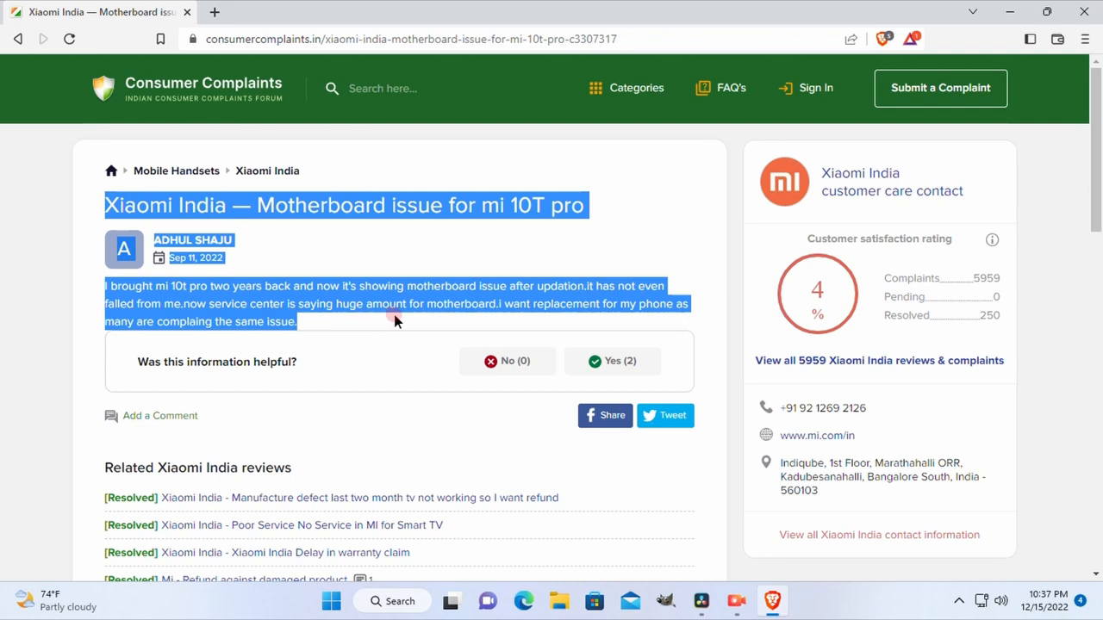
mouse_move(400, 285)
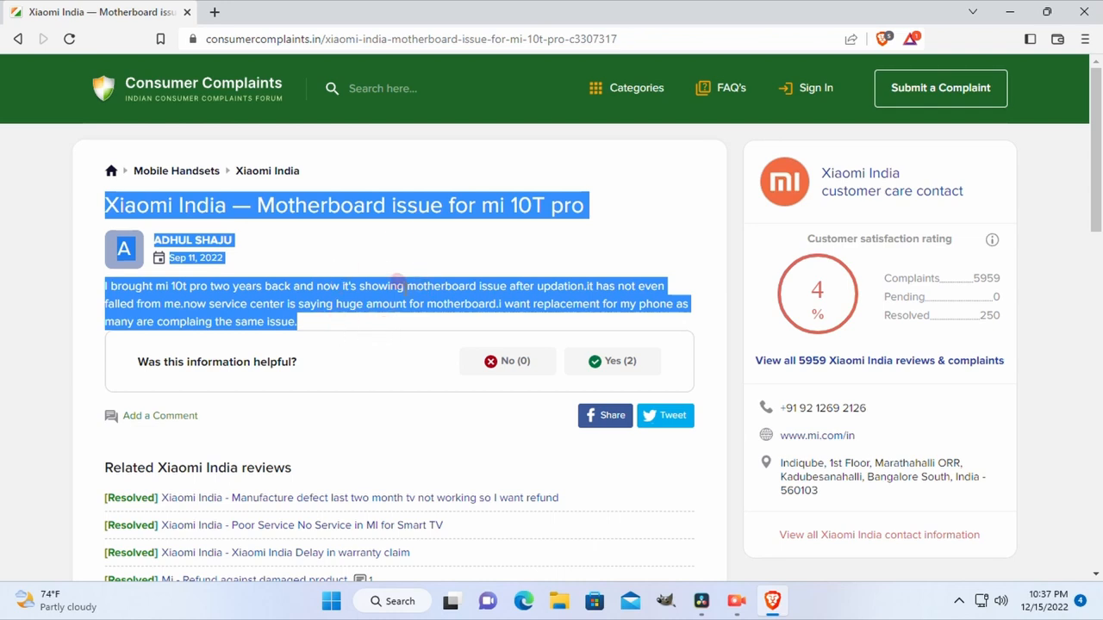
left_click(276, 284)
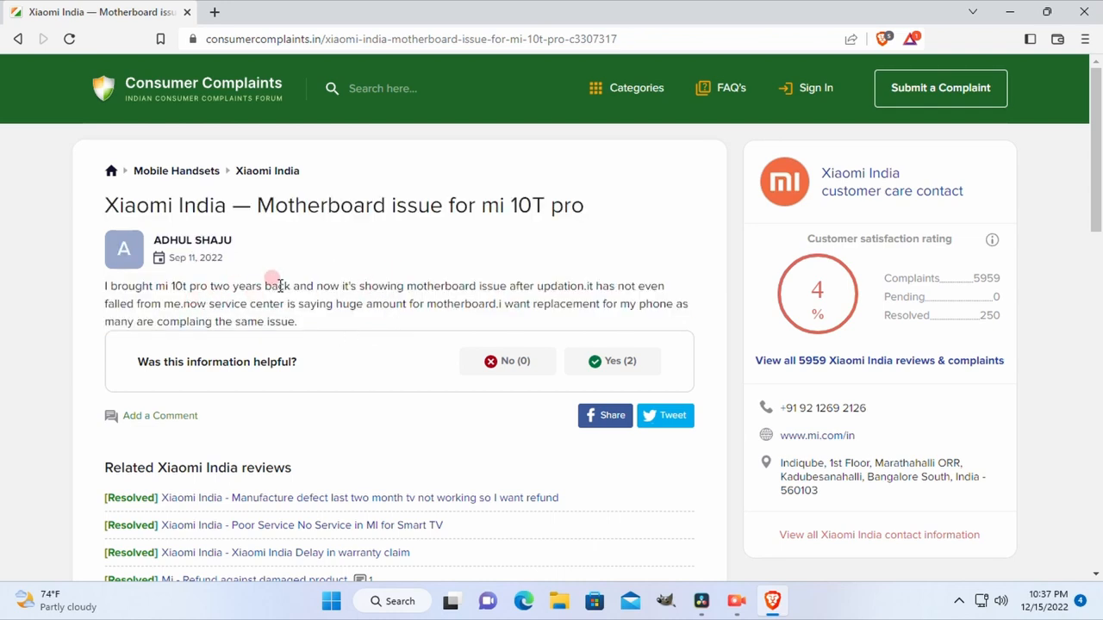
scroll("down", 3)
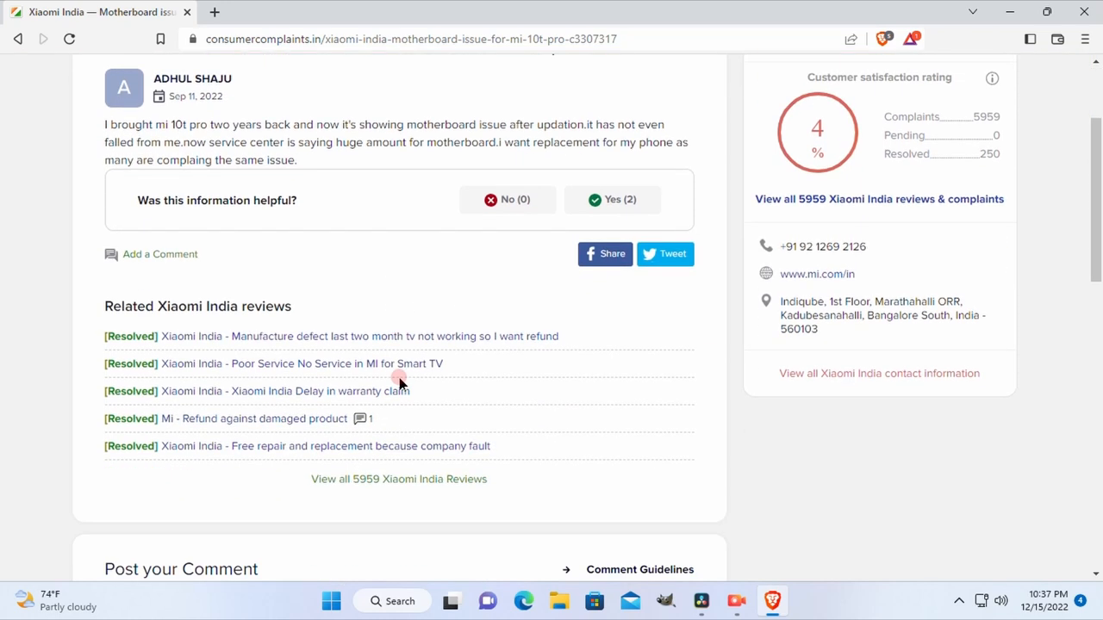
scroll("down", 3)
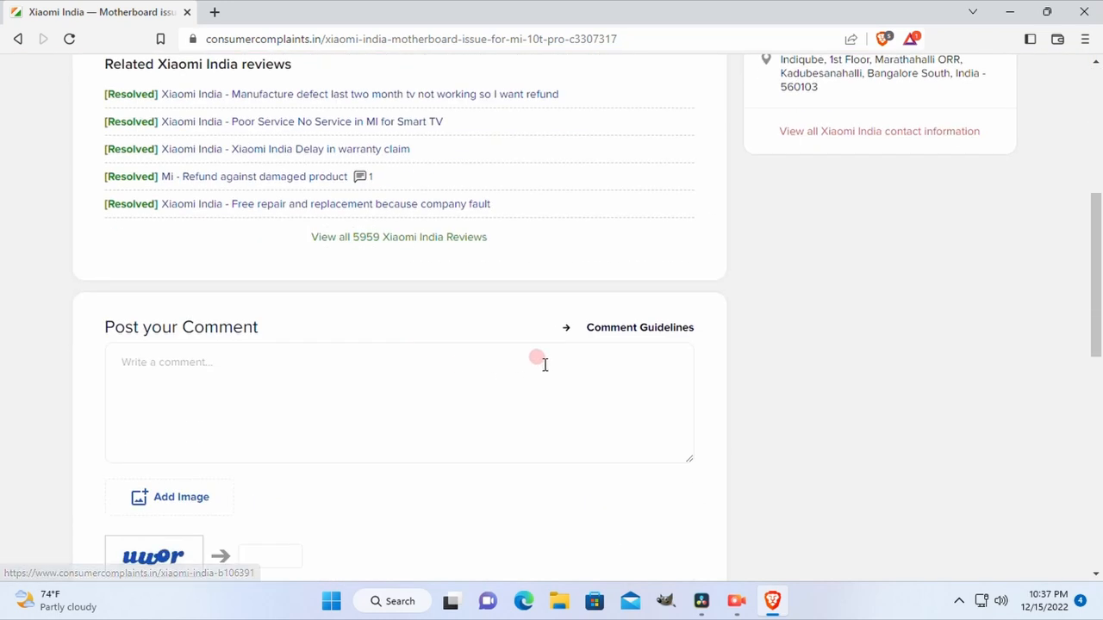
scroll("up", 3)
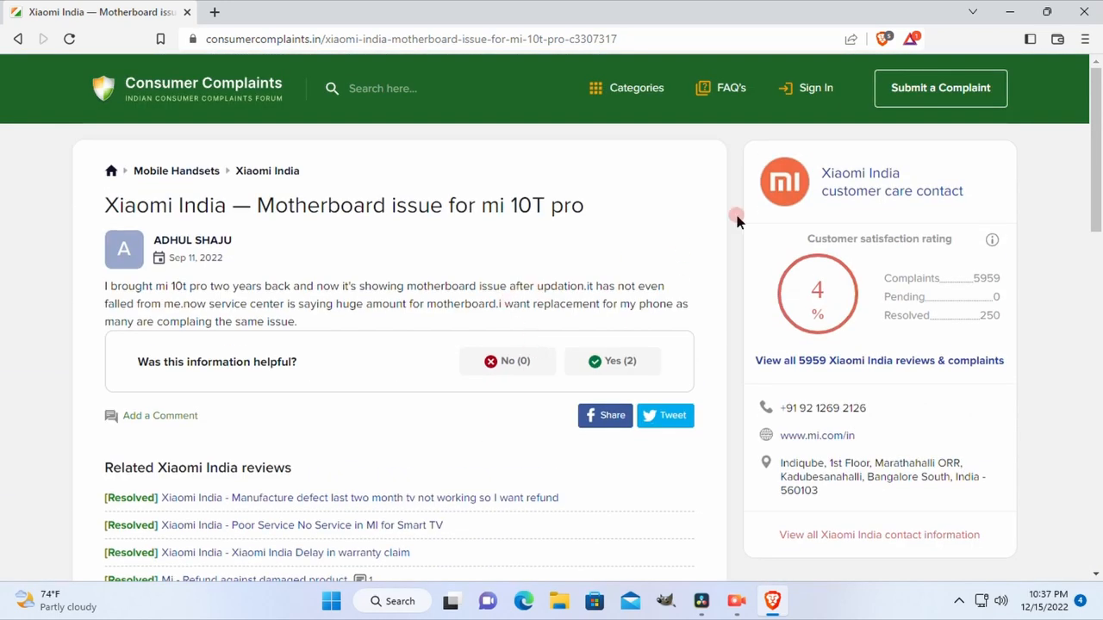
mouse_move(172, 340)
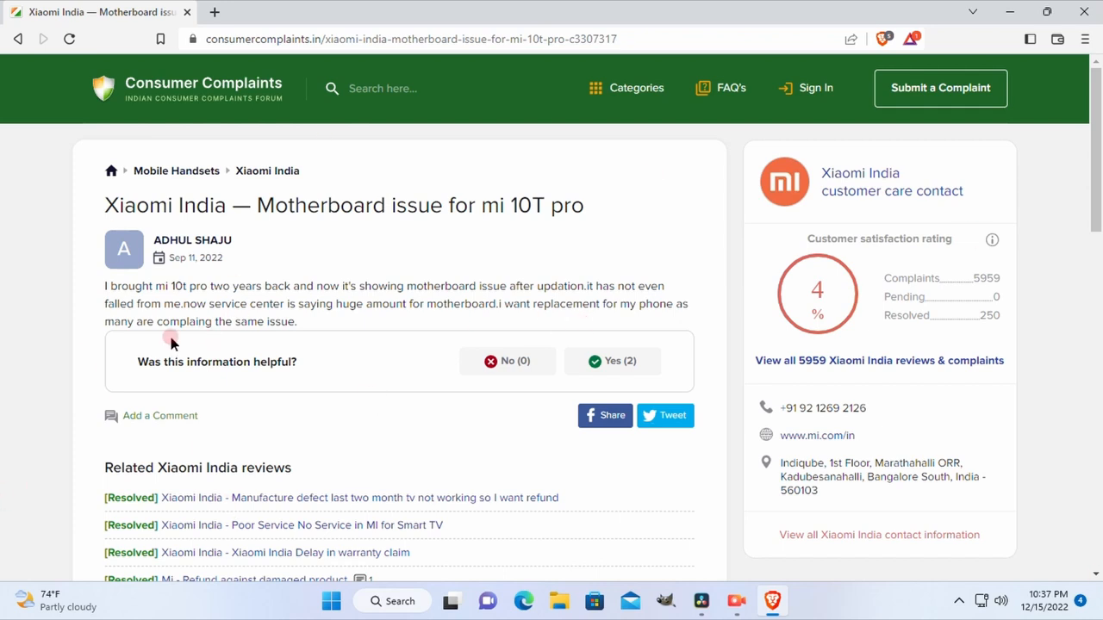
mouse_move(213, 191)
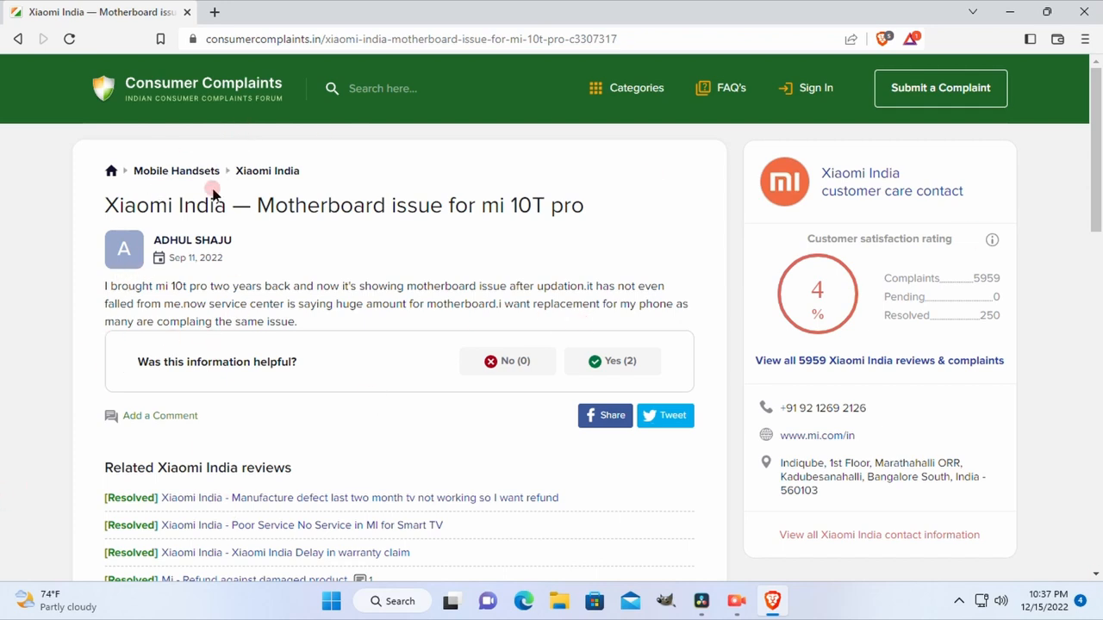
mouse_move(214, 210)
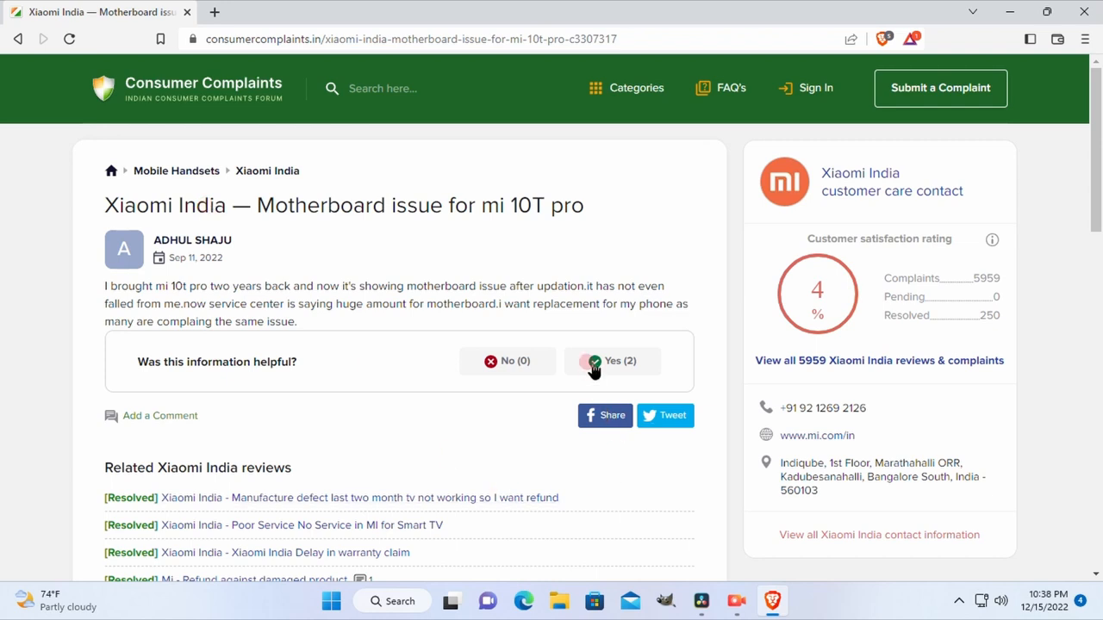
left_click(612, 361)
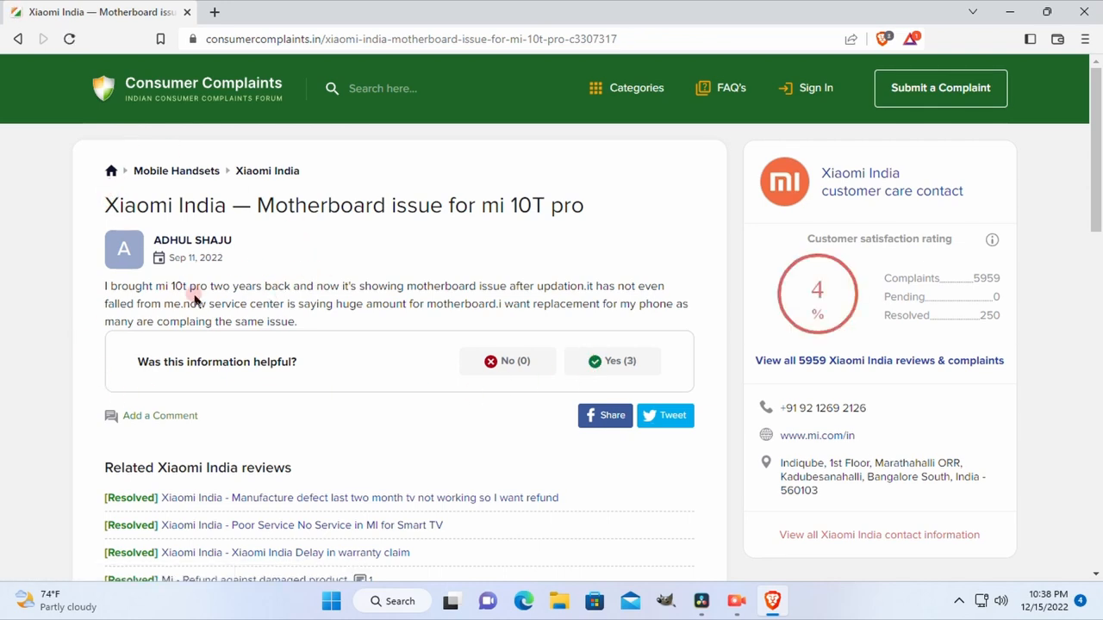
mouse_move(422, 326)
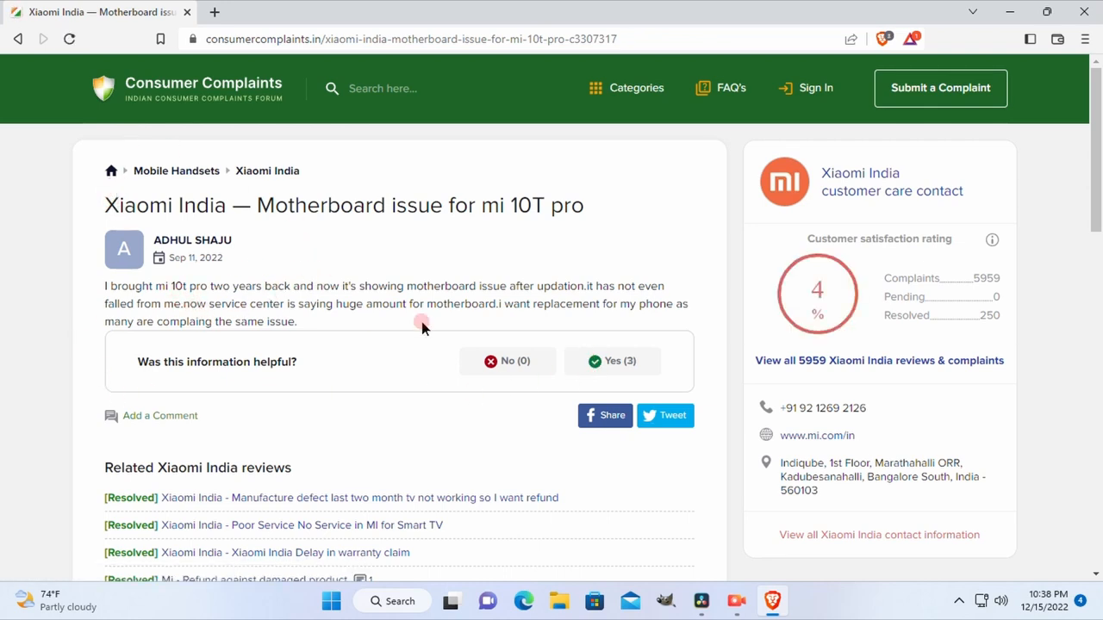
mouse_move(151, 278)
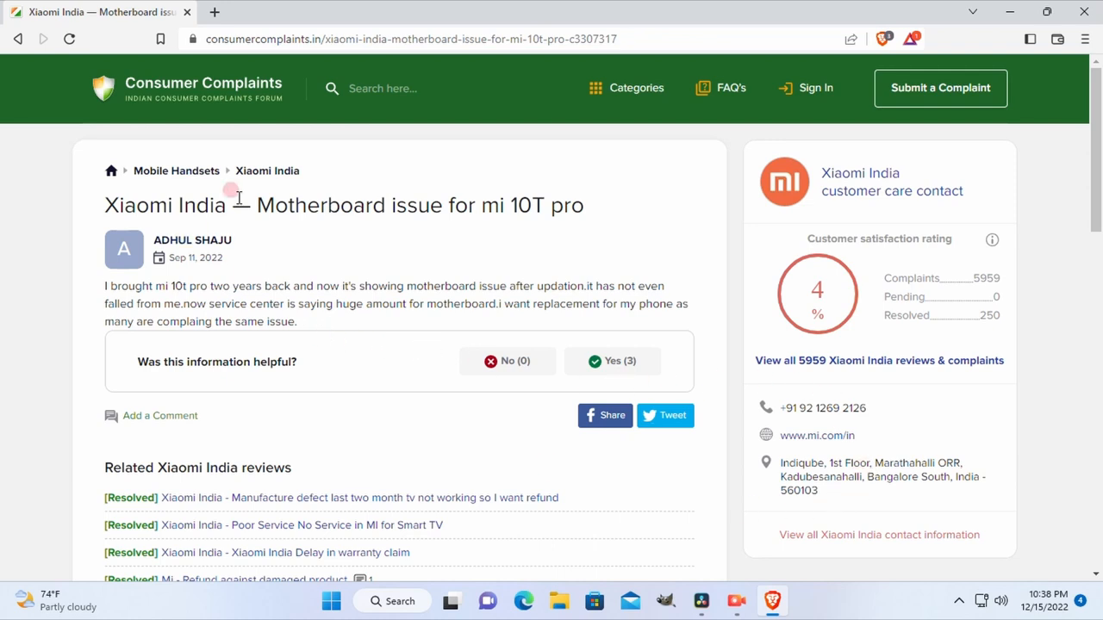
mouse_move(441, 360)
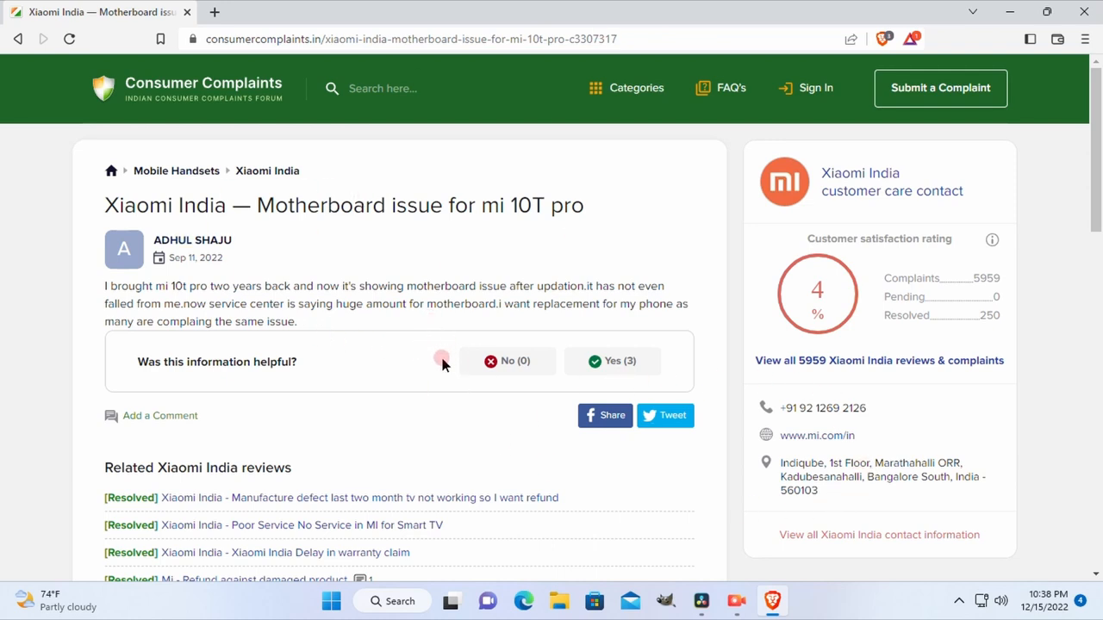
mouse_move(538, 422)
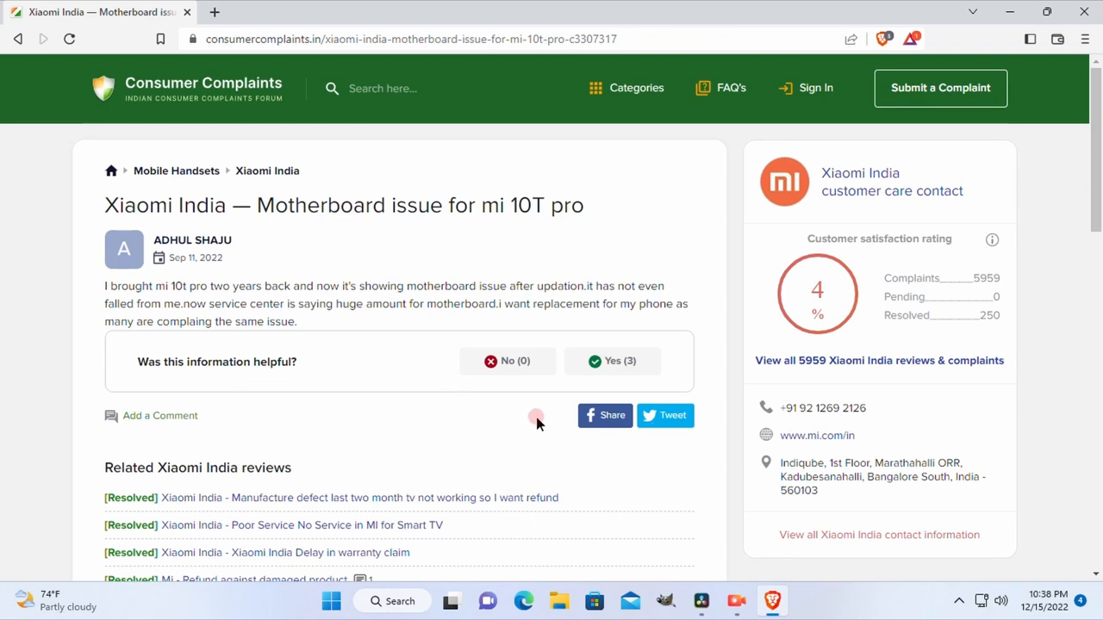
mouse_move(59, 190)
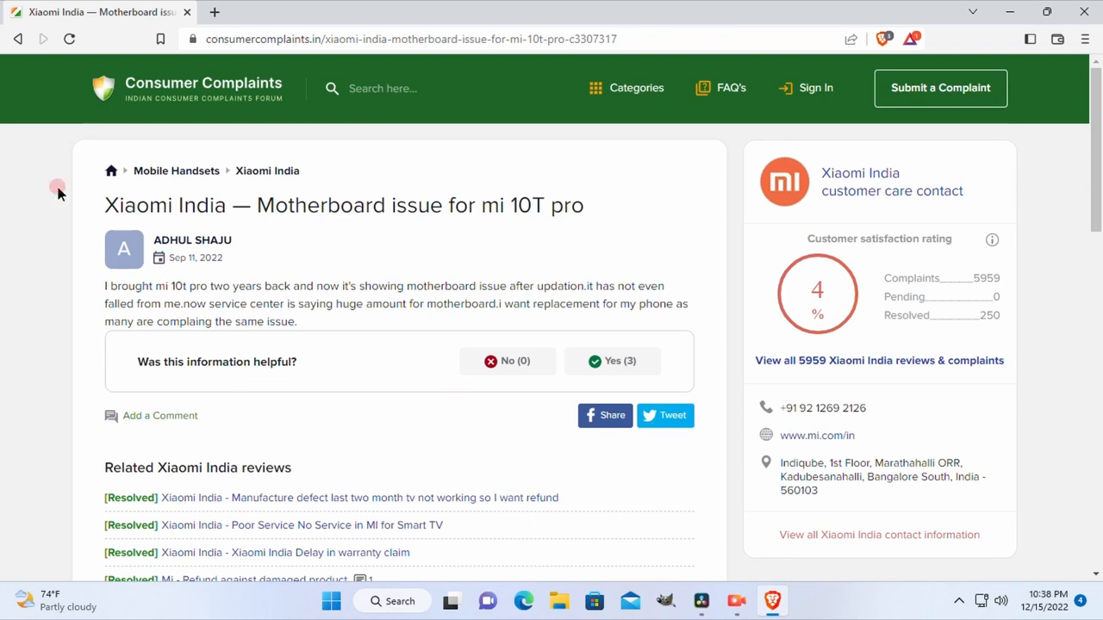
mouse_move(4, 183)
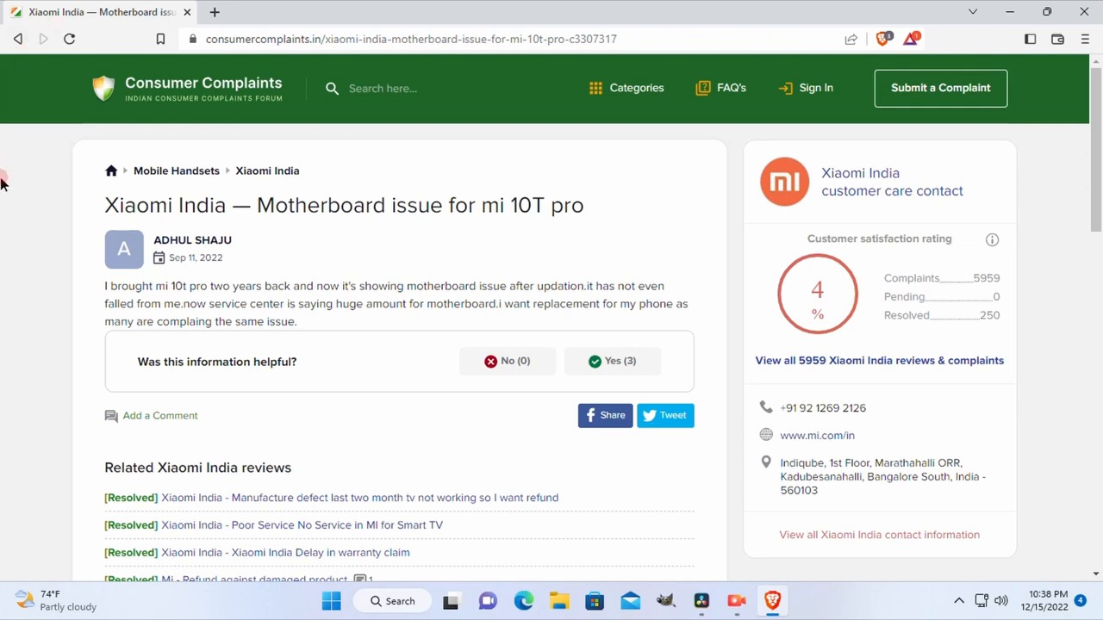
mouse_move(84, 234)
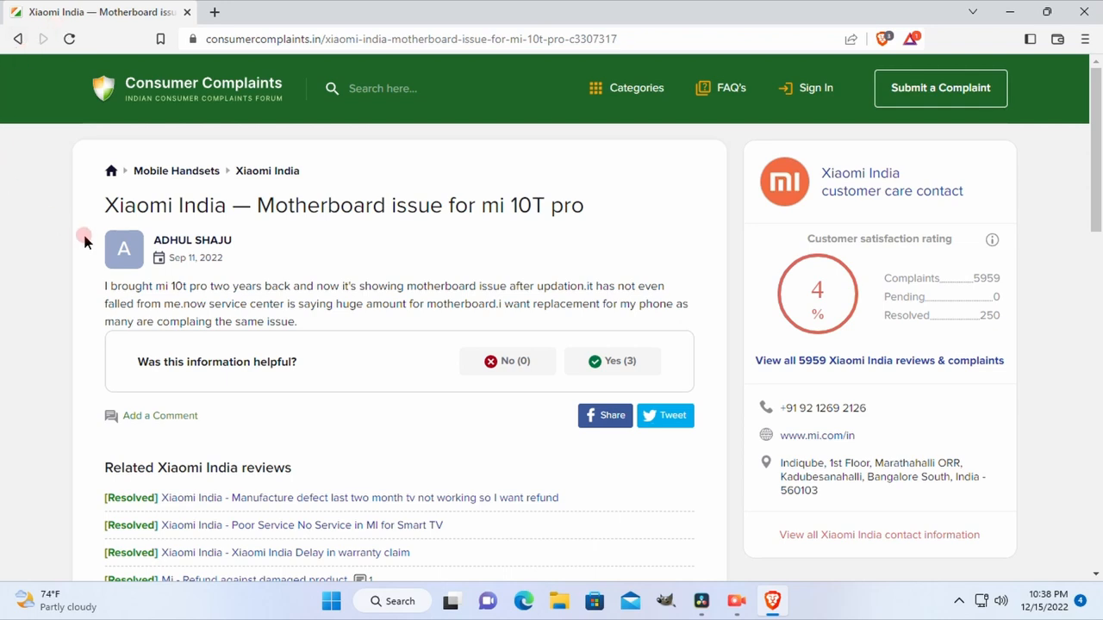
mouse_move(274, 361)
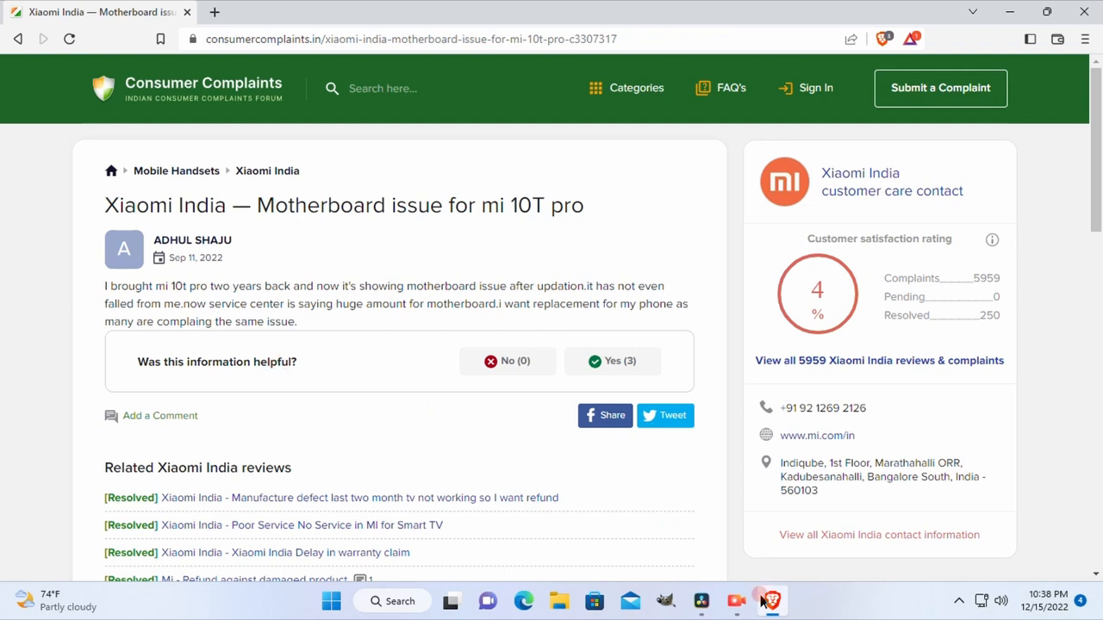
Step: Switch to the Xiaomi India complaints window and scroll past the PocoX2 post-update issue
left_click(737, 600)
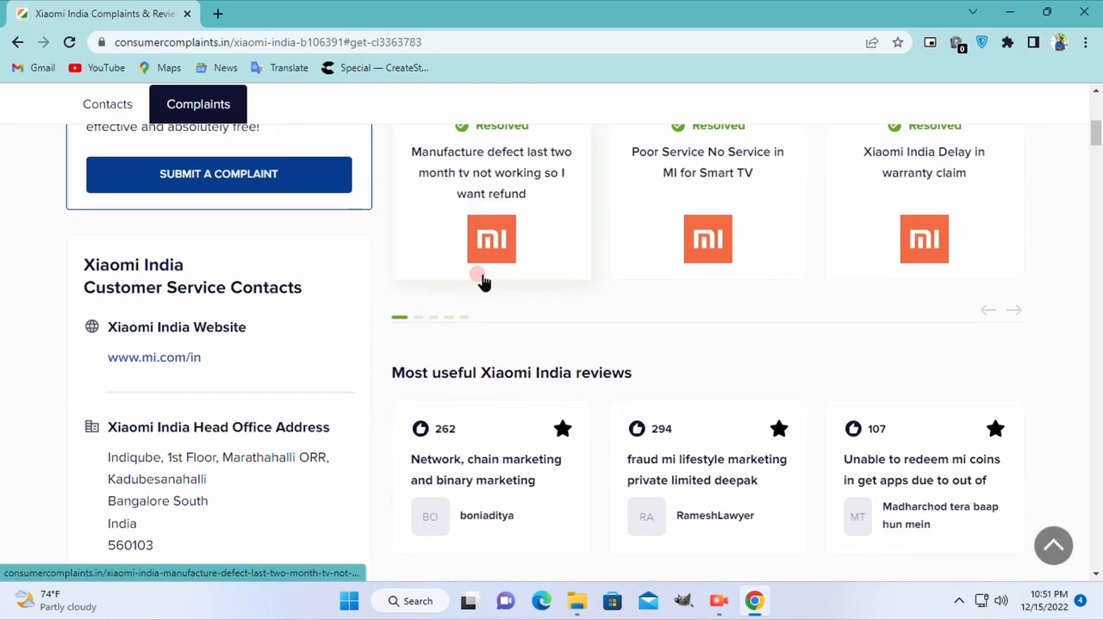
scroll("down", 3)
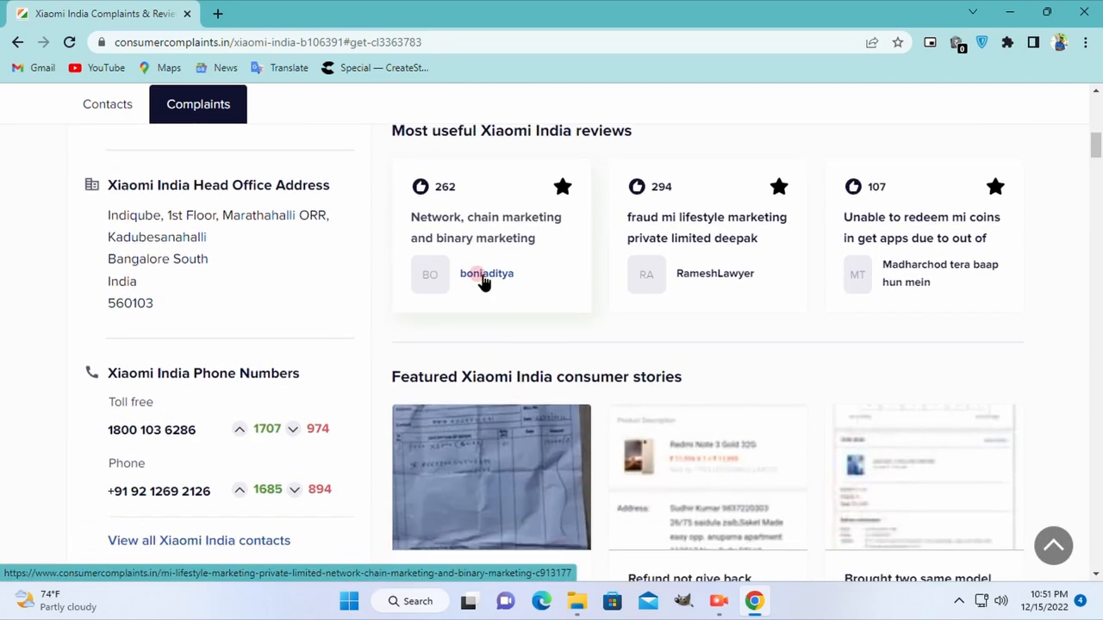
scroll("down", 3)
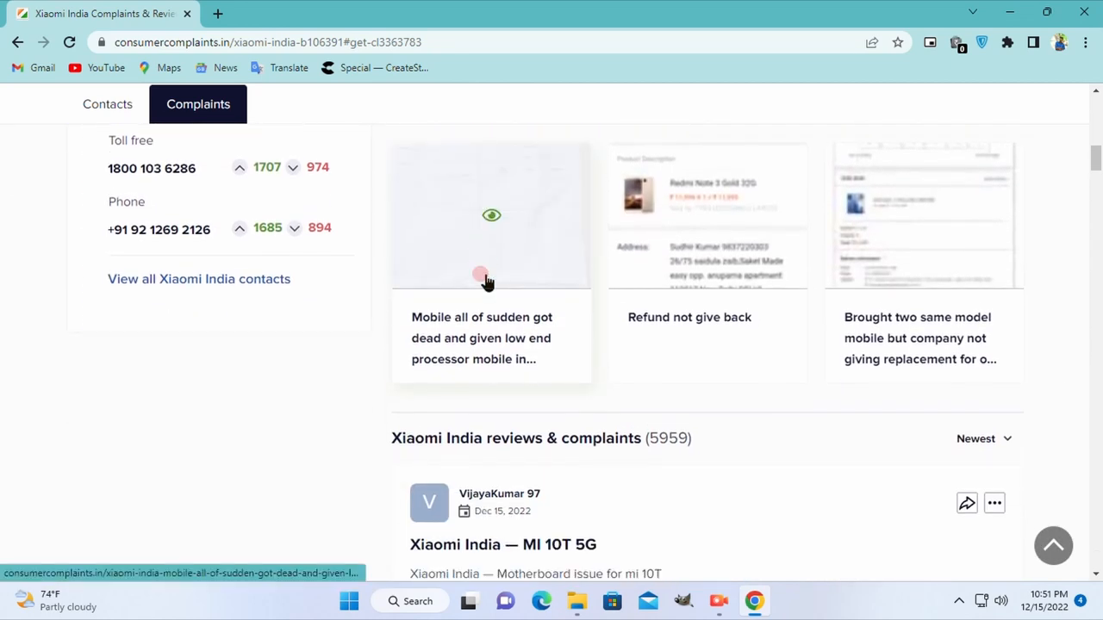
scroll("down", 3)
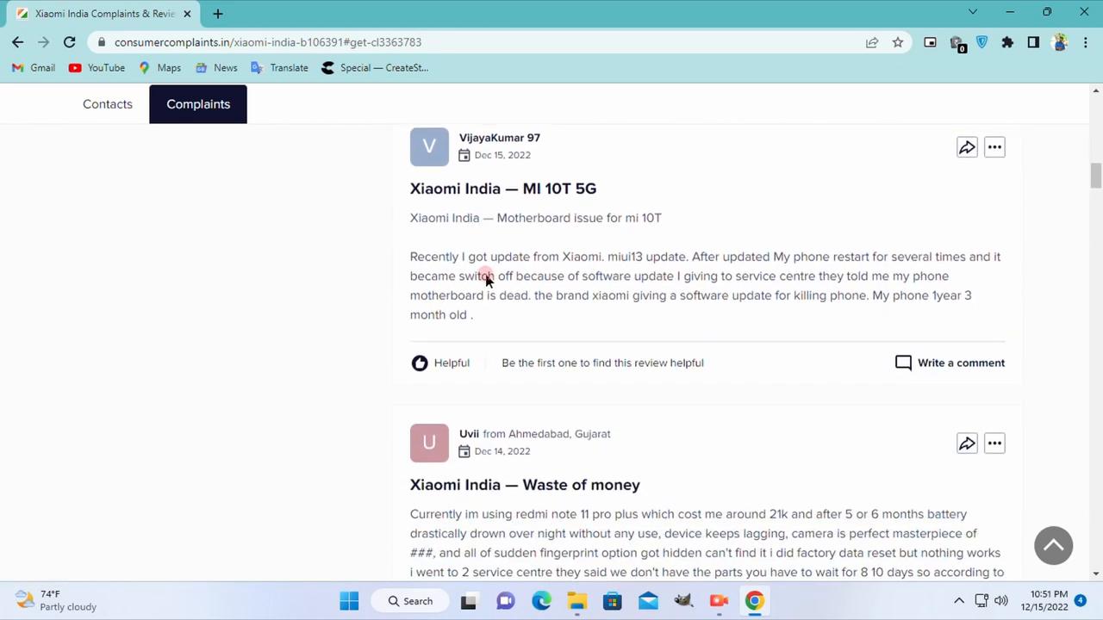
scroll("down", 3)
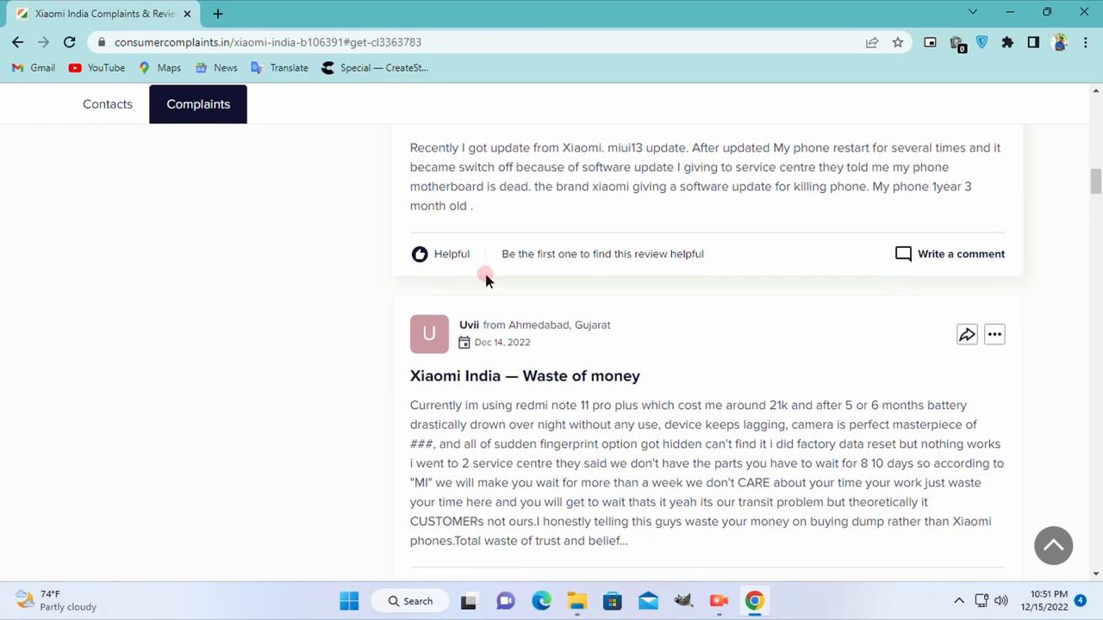
scroll("down", 3)
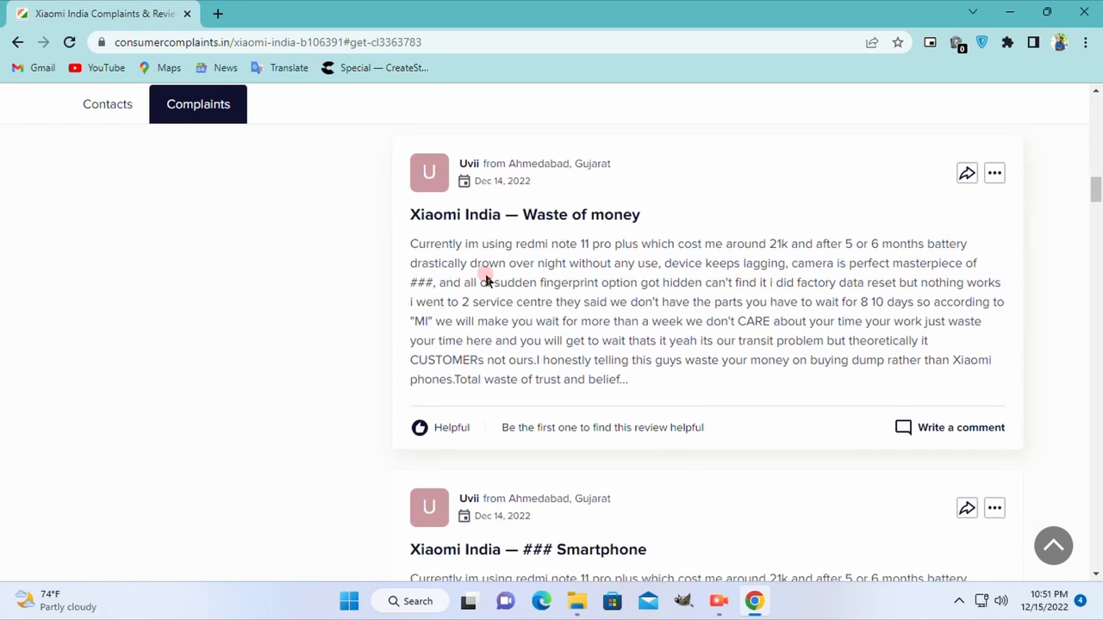
scroll("down", 3)
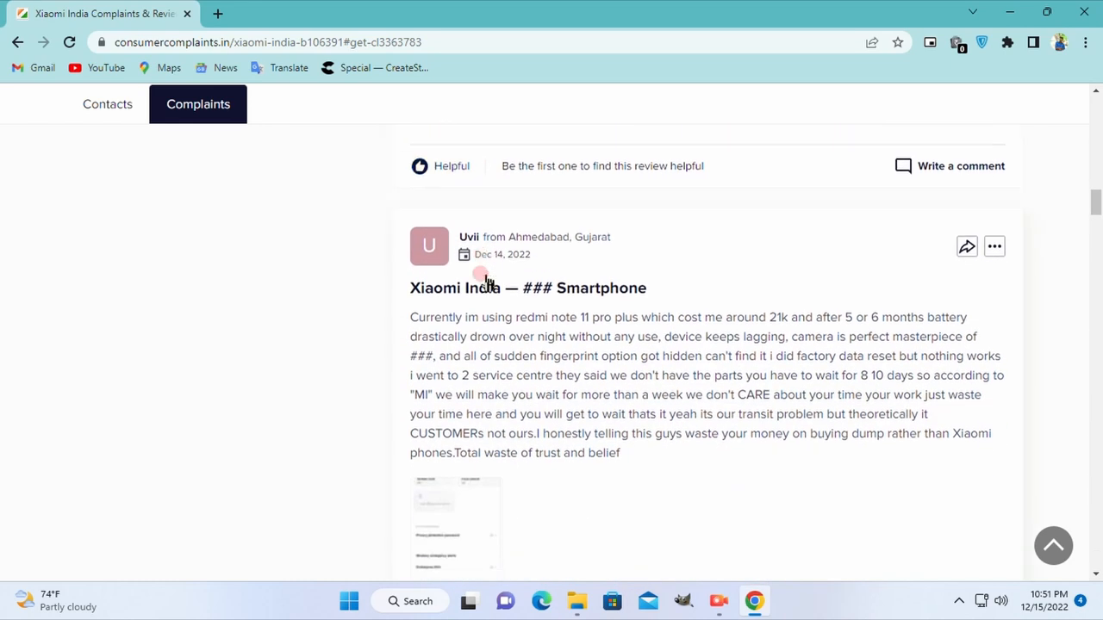
scroll("down", 3)
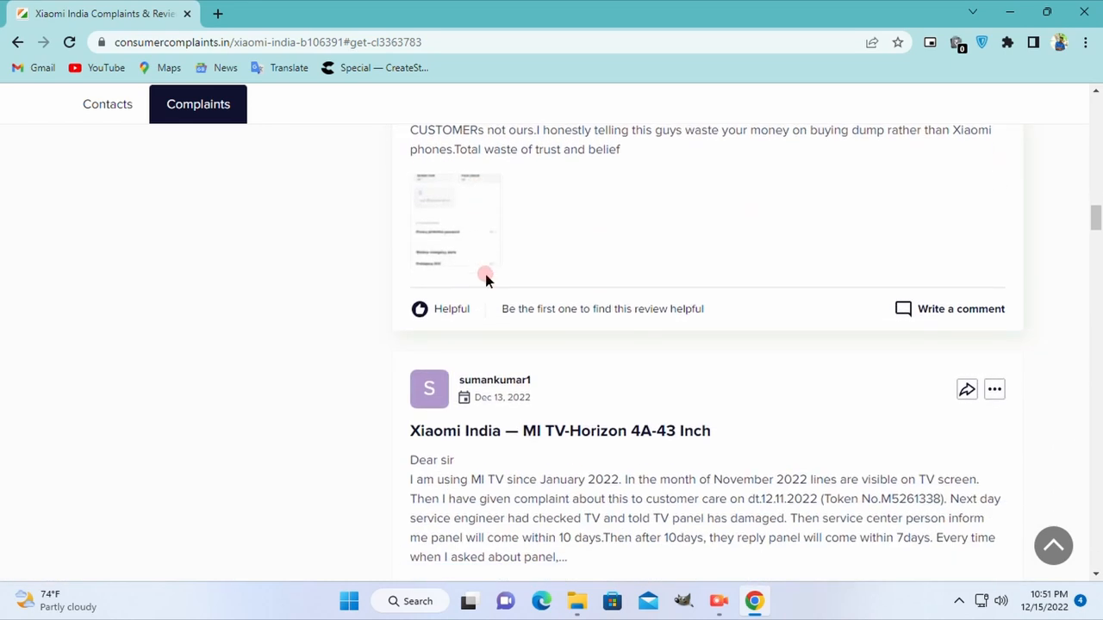
scroll("down", 3)
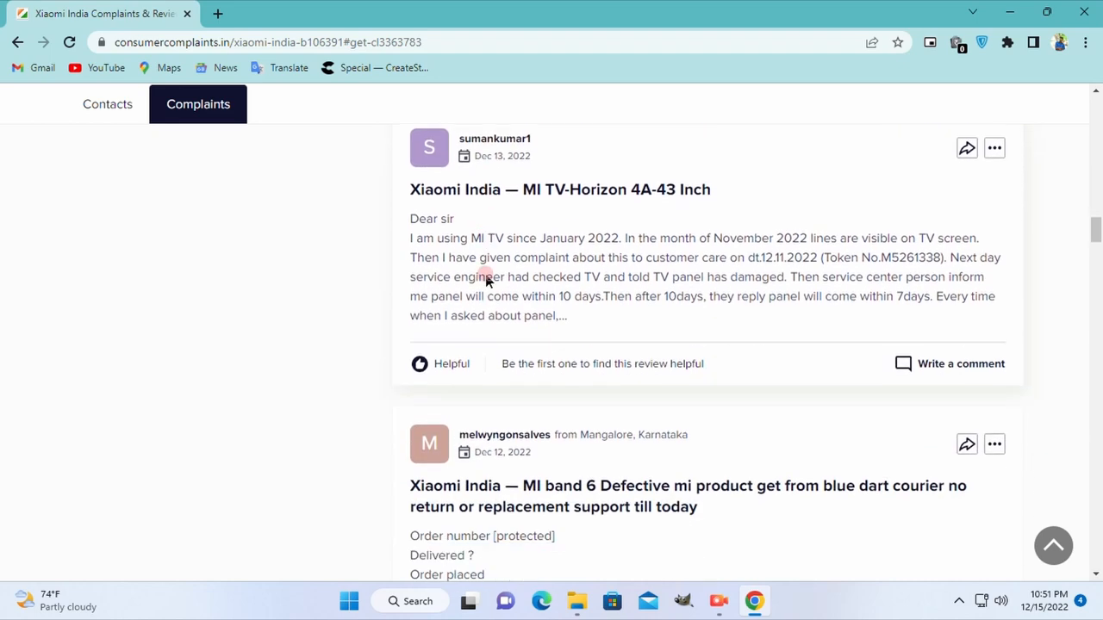
scroll("down", 3)
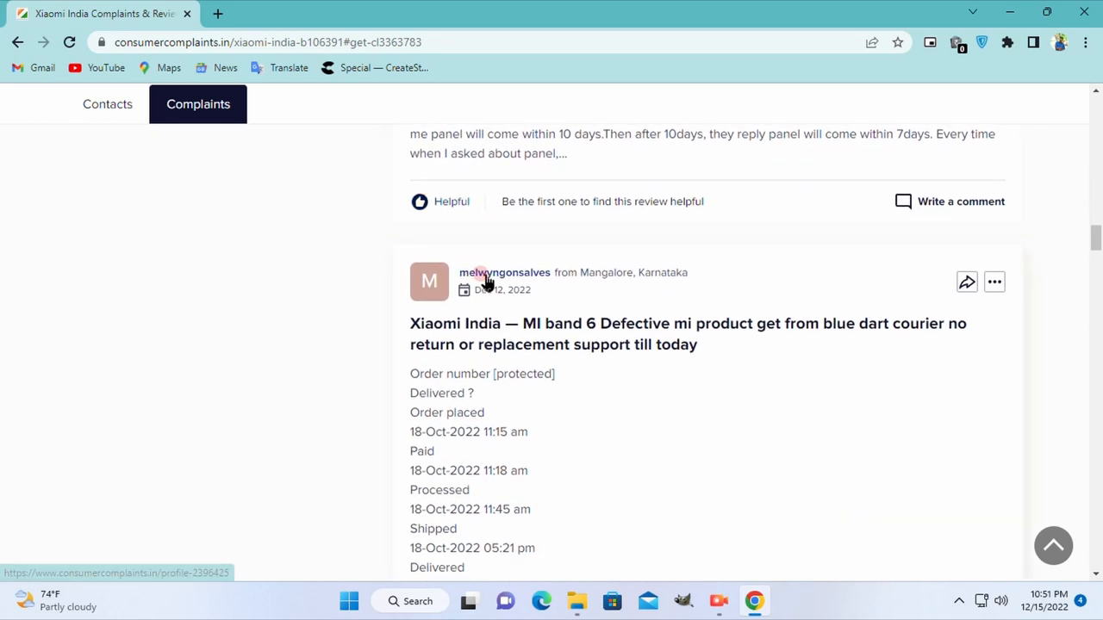
Step: Continue down the complaints to the extended warranty and phone lost from Service Centre posts
scroll("down", 3)
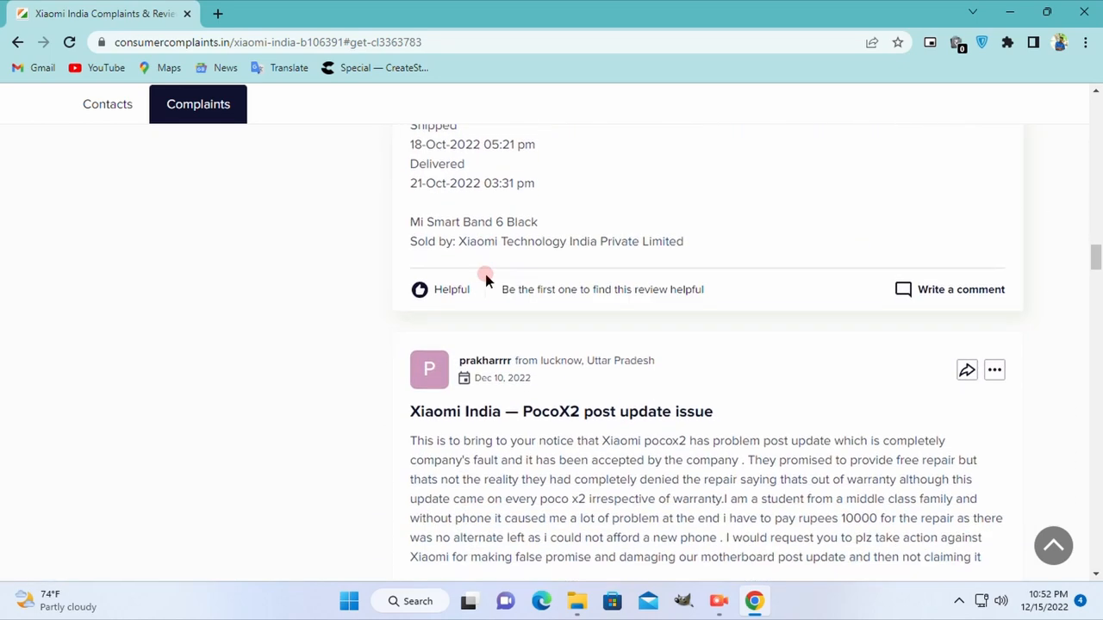
scroll("down", 3)
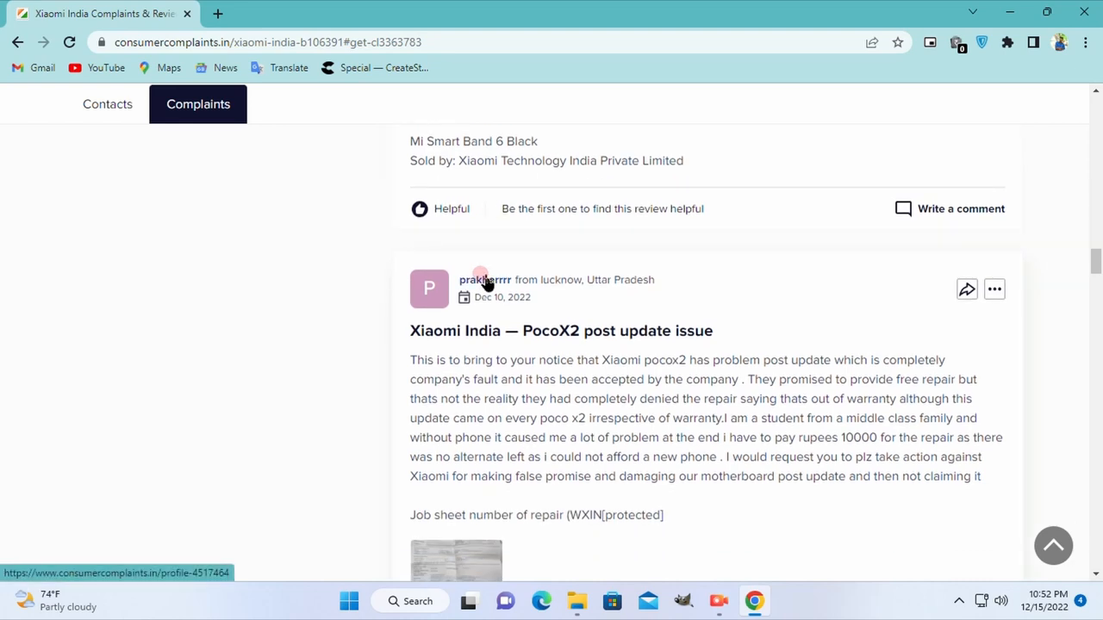
scroll("down", 3)
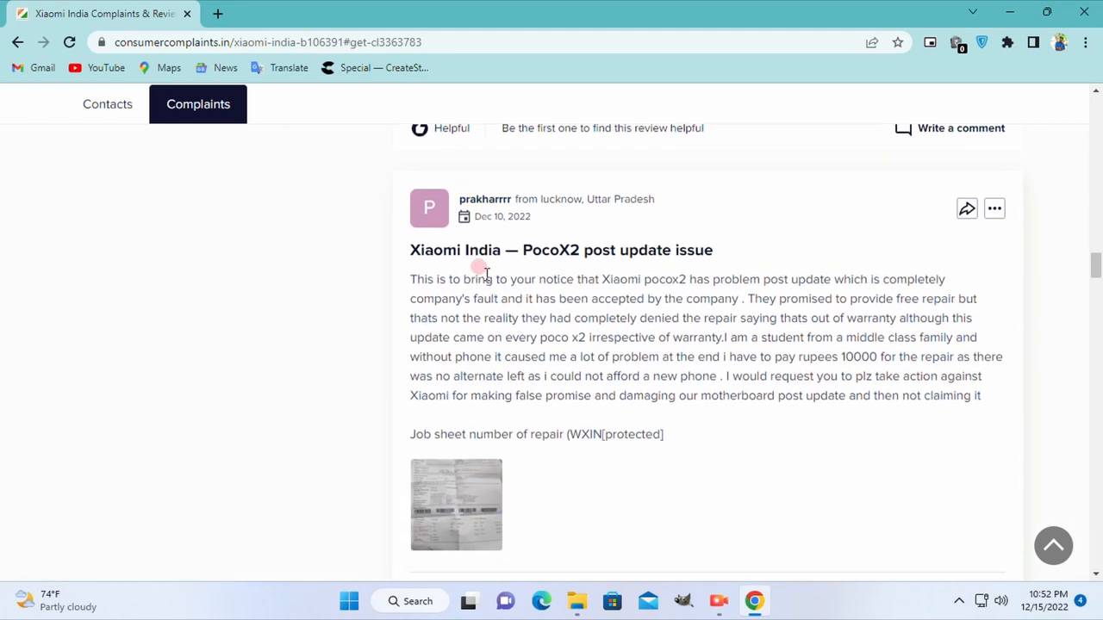
scroll("down", 3)
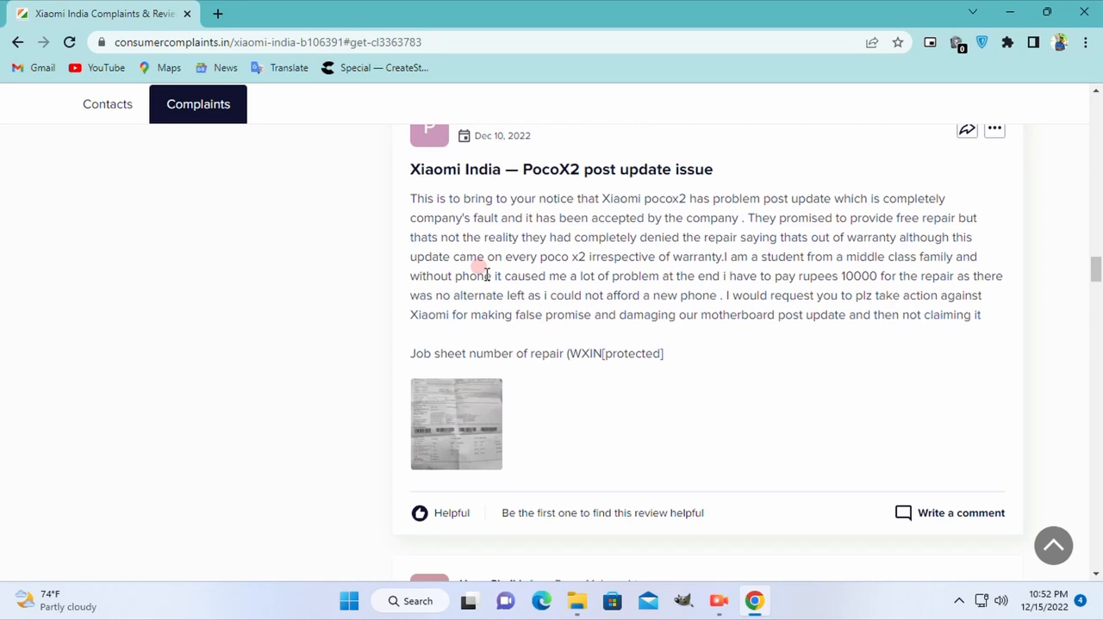
scroll("down", 3)
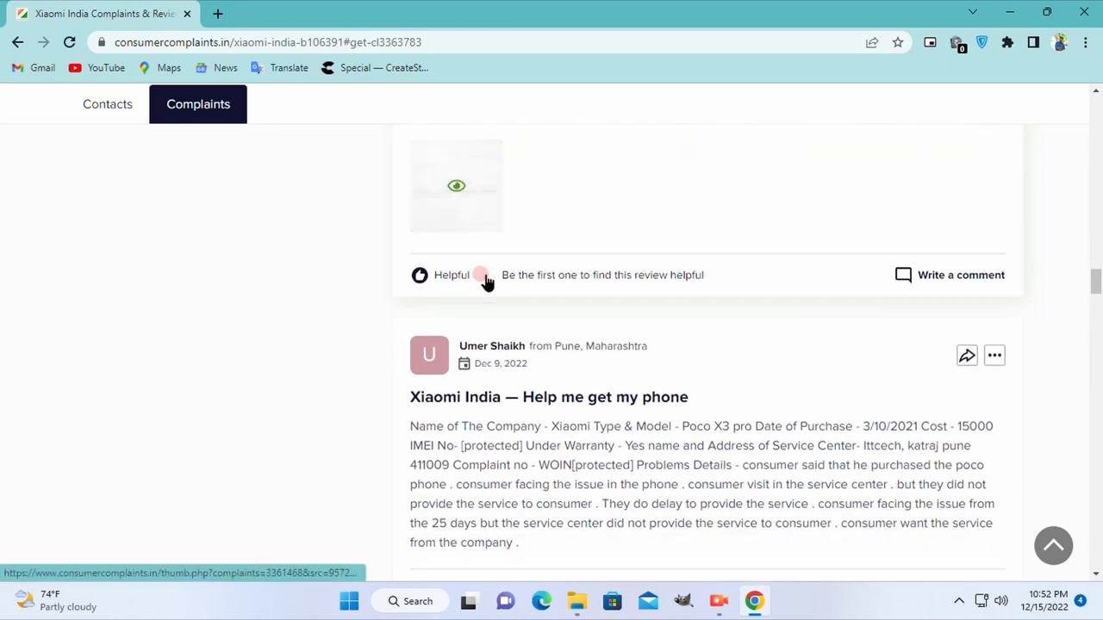
scroll("down", 3)
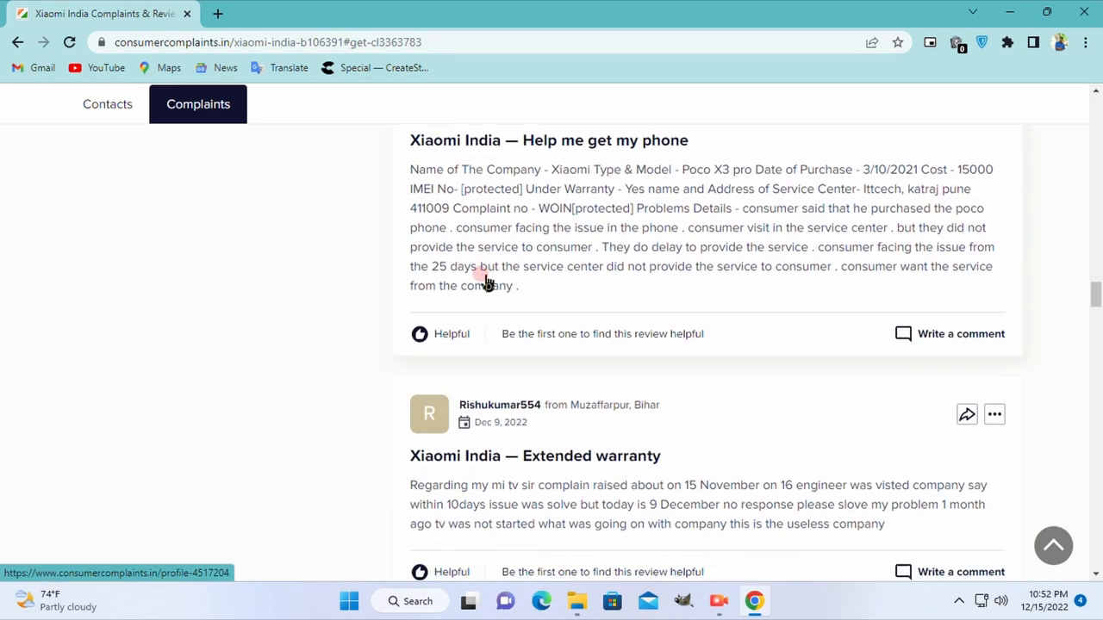
scroll("down", 3)
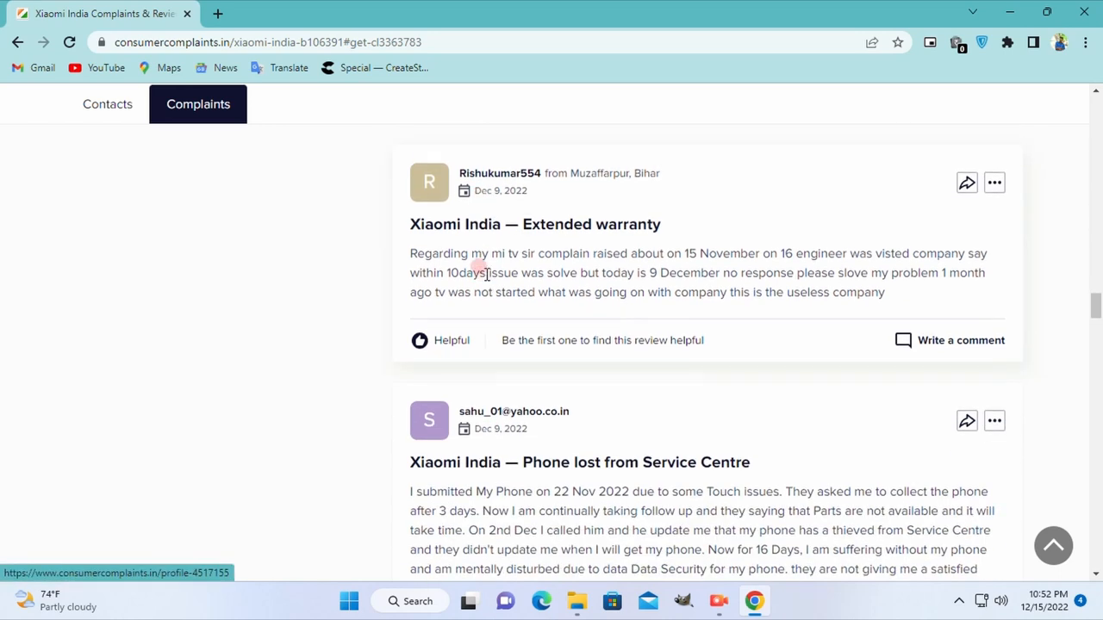
scroll("down", 3)
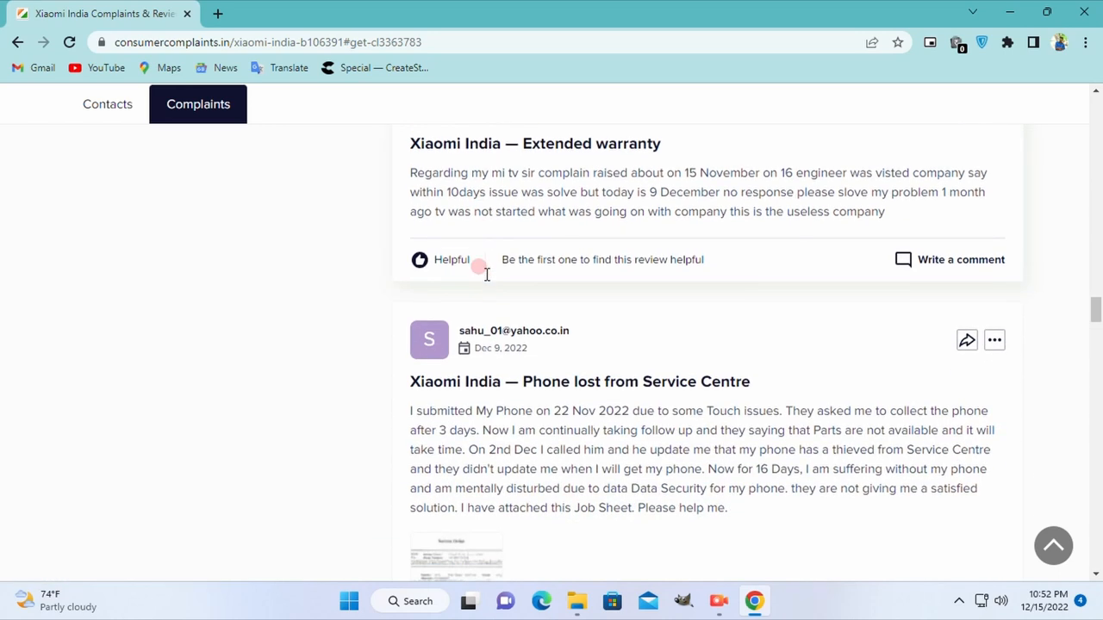
scroll("down", 3)
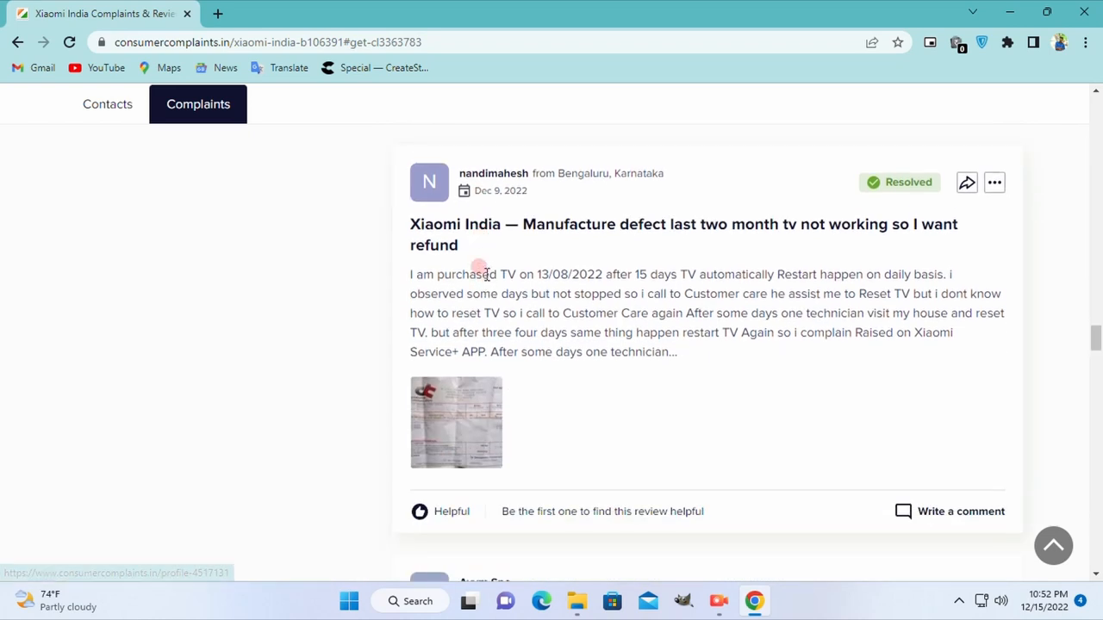
Step: Scroll to the bottom of the first complaints page, reaching pagination and Xiaomi India related businesses
scroll("down", 3)
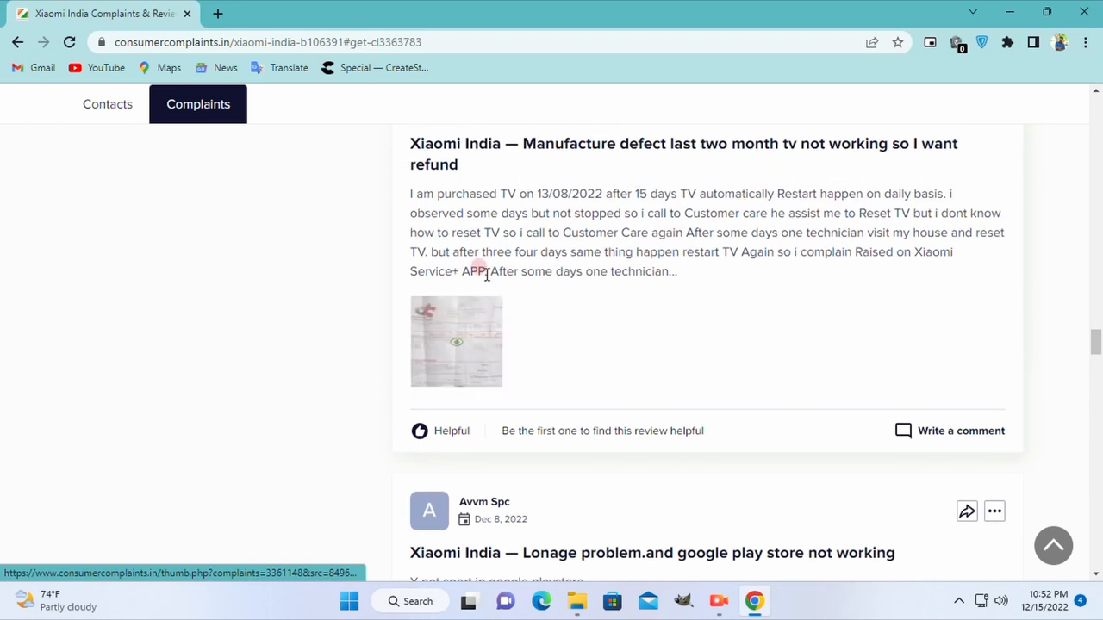
scroll("down", 3)
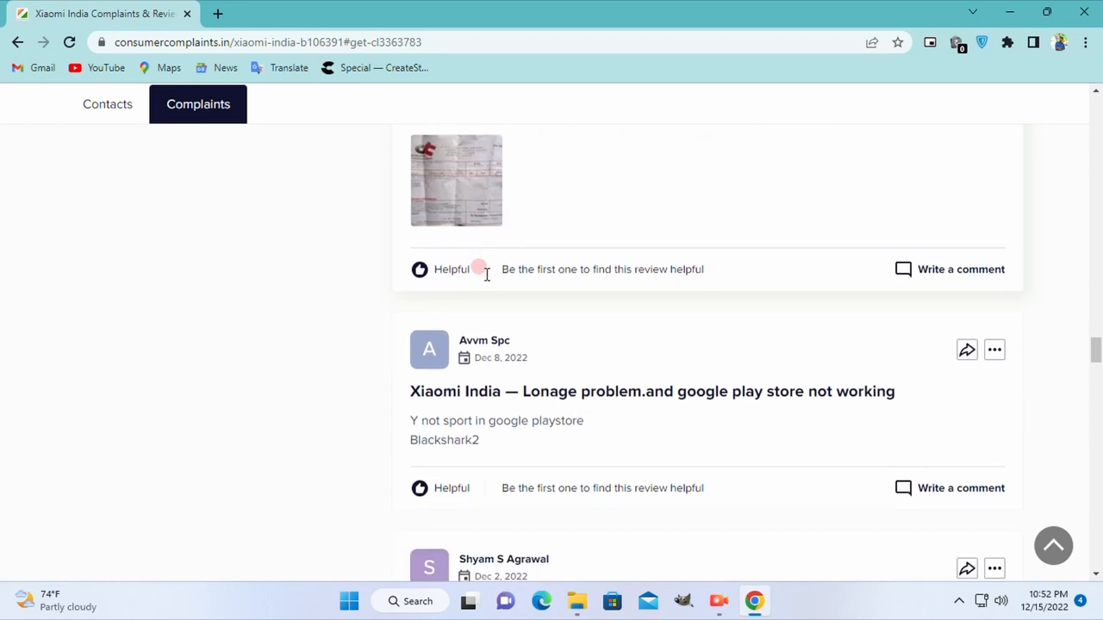
scroll("down", 3)
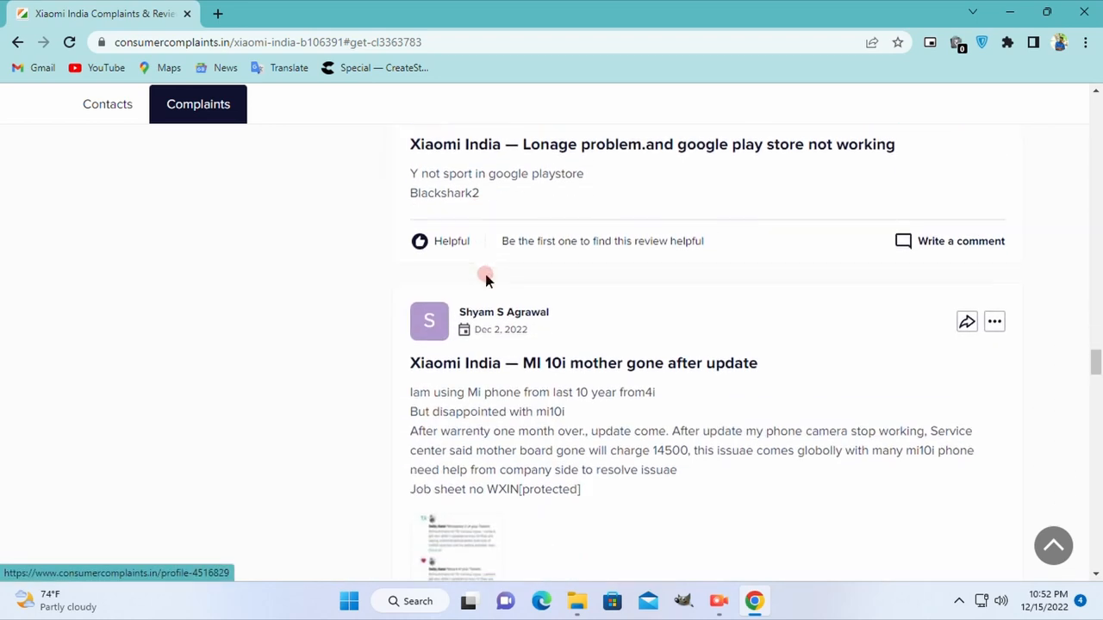
scroll("down", 3)
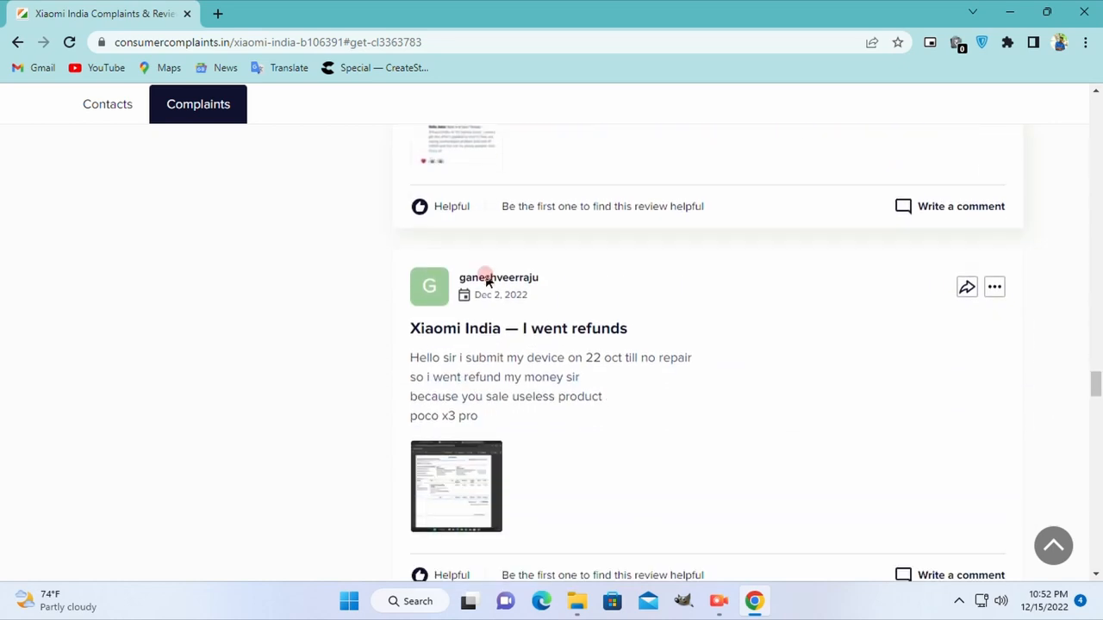
scroll("down", 3)
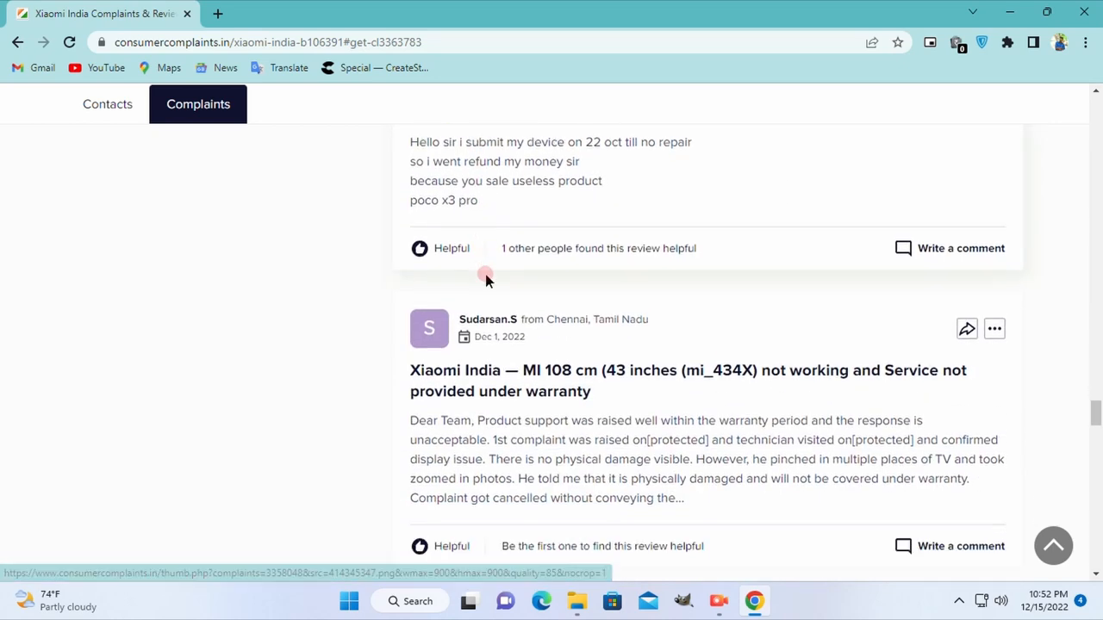
scroll("down", 3)
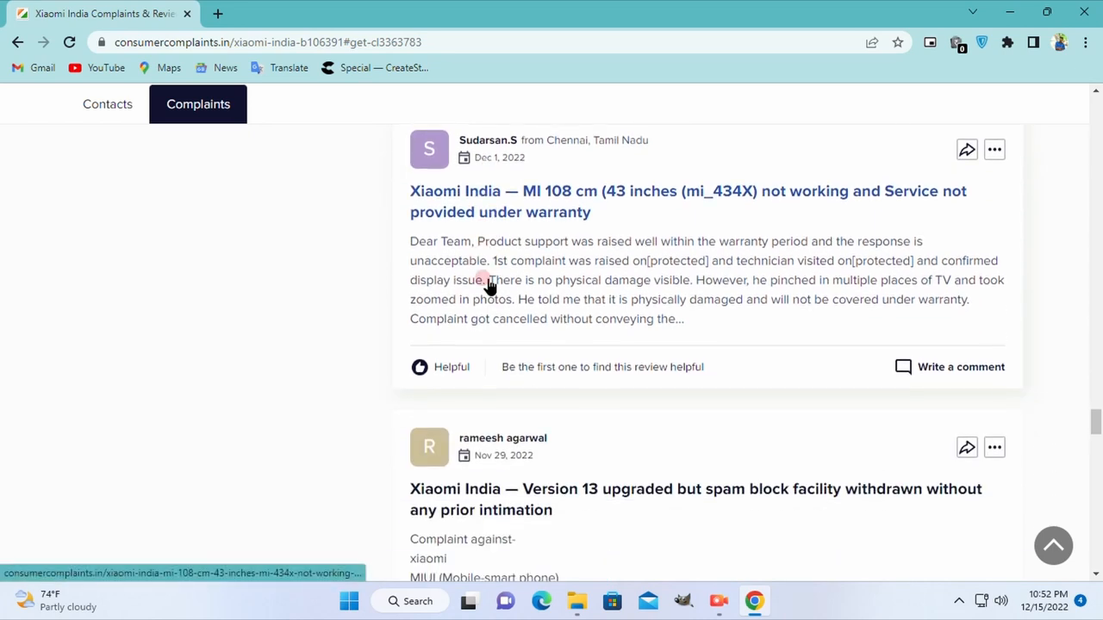
scroll("down", 3)
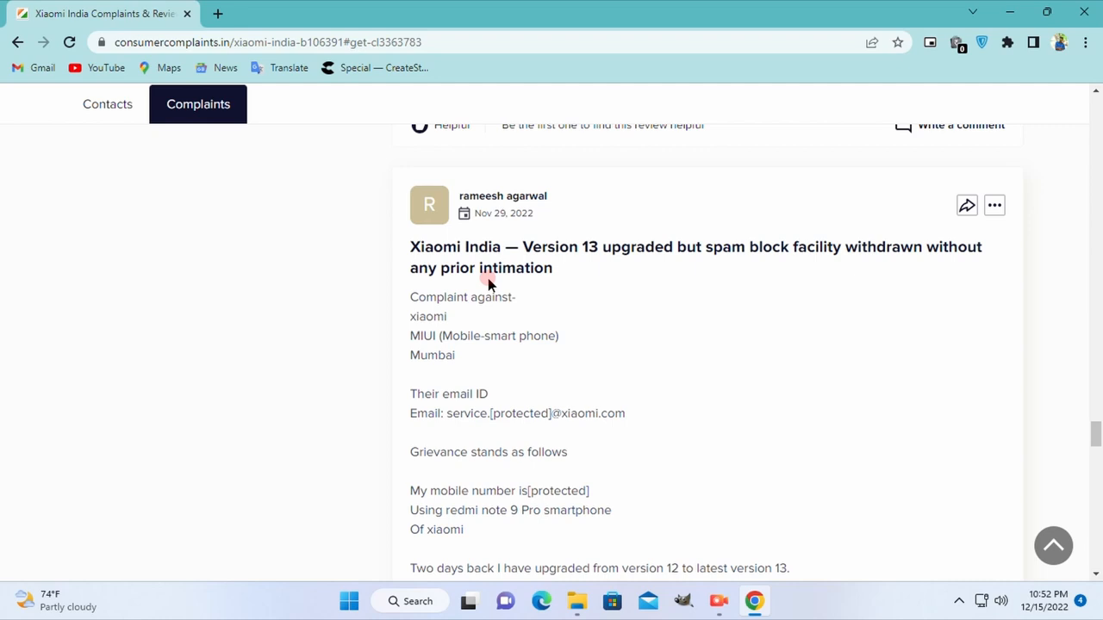
scroll("down", 3)
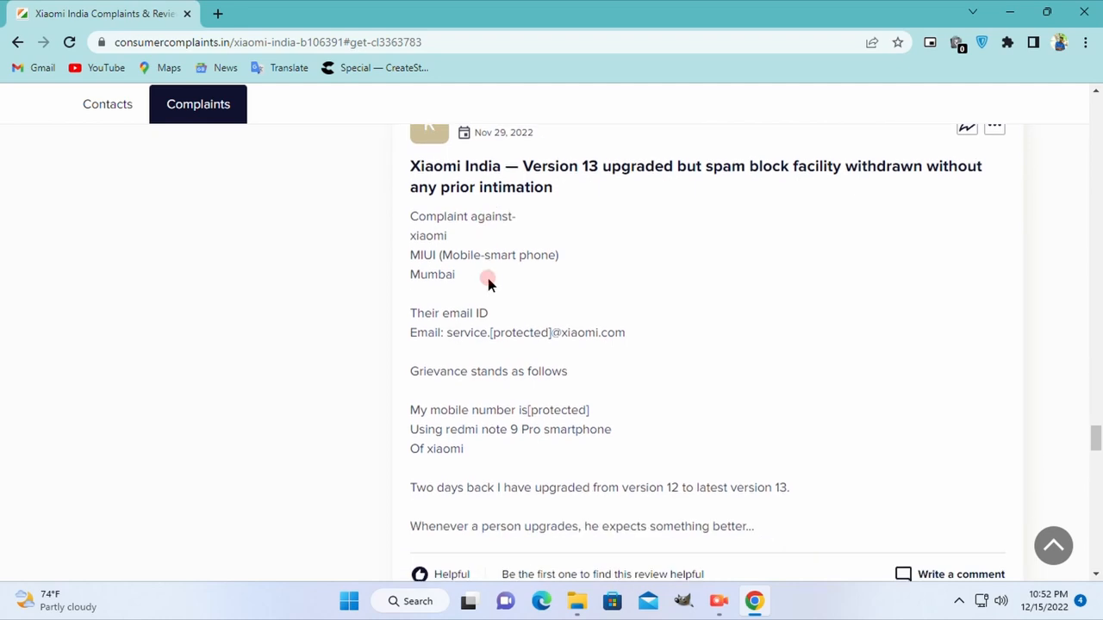
scroll("down", 3)
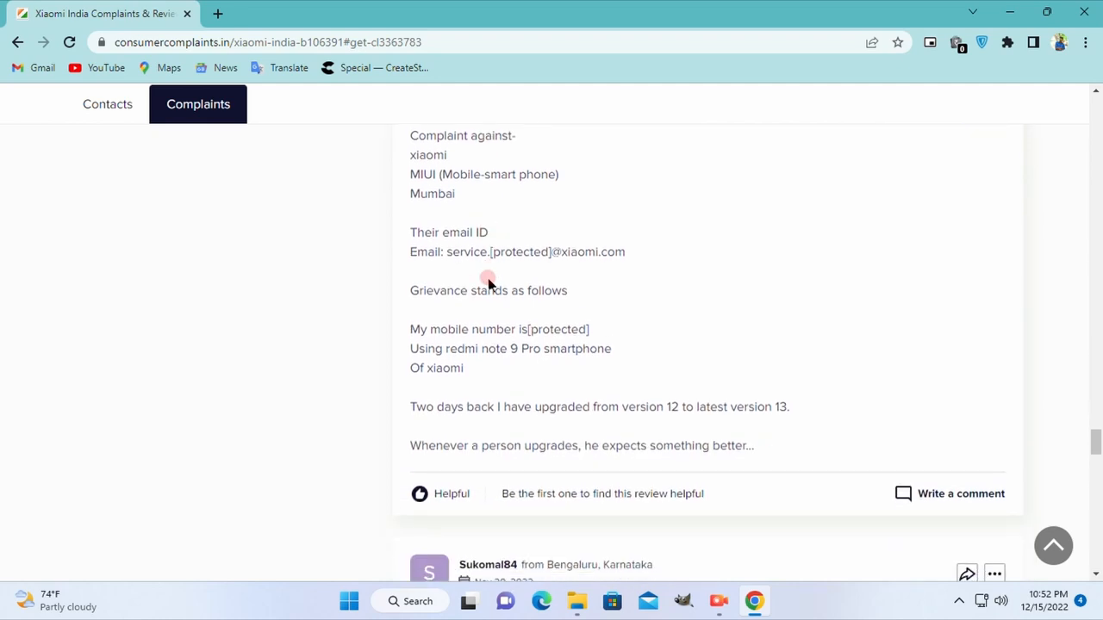
scroll("down", 3)
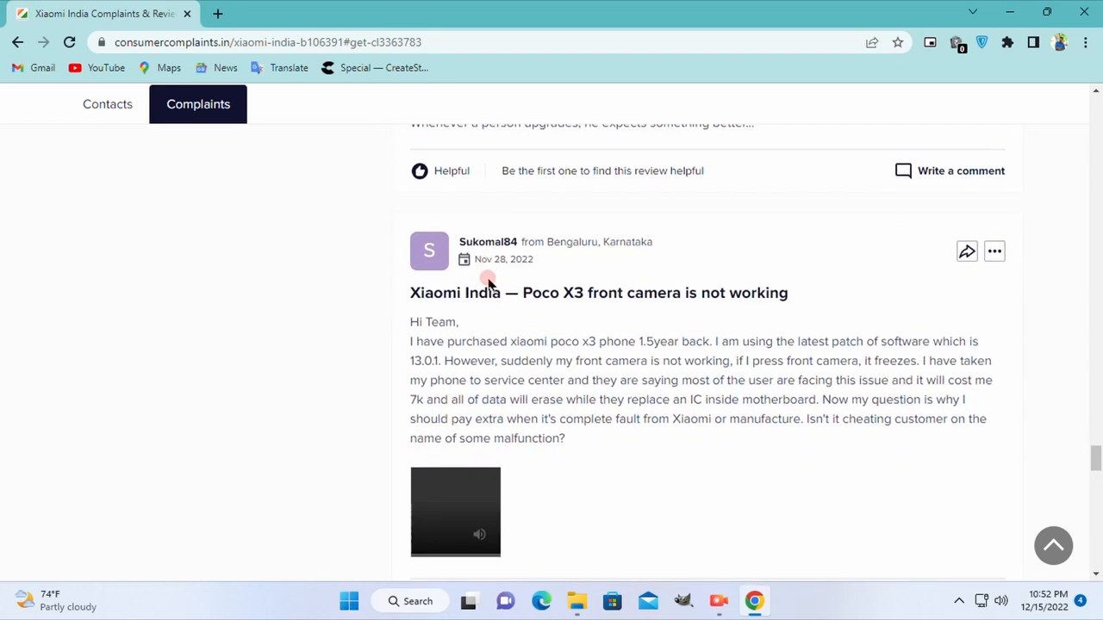
scroll("down", 3)
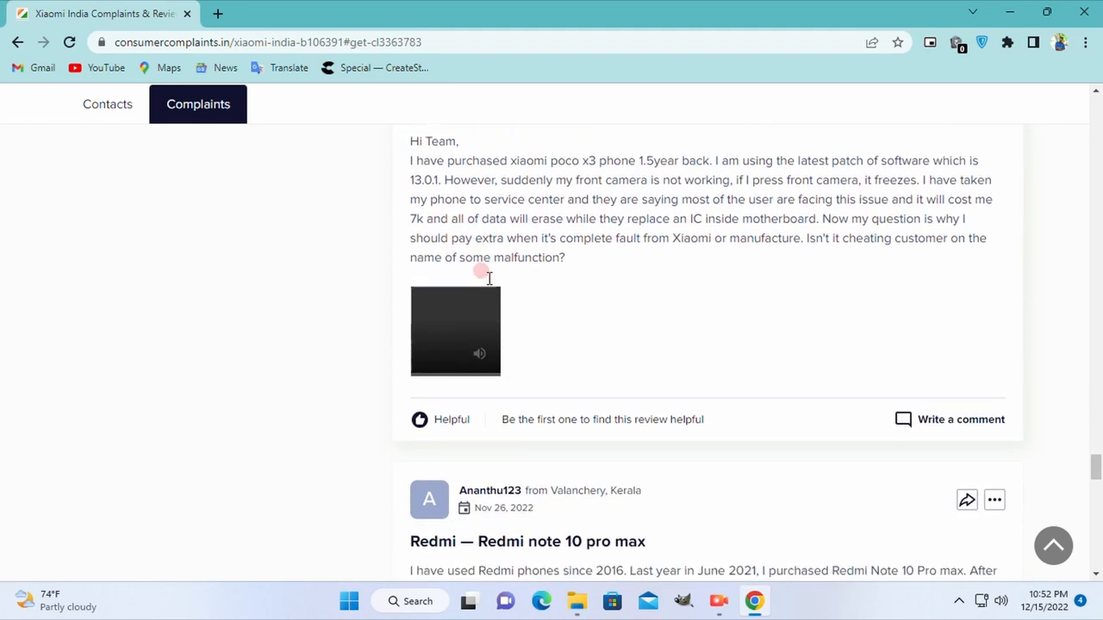
scroll("down", 3)
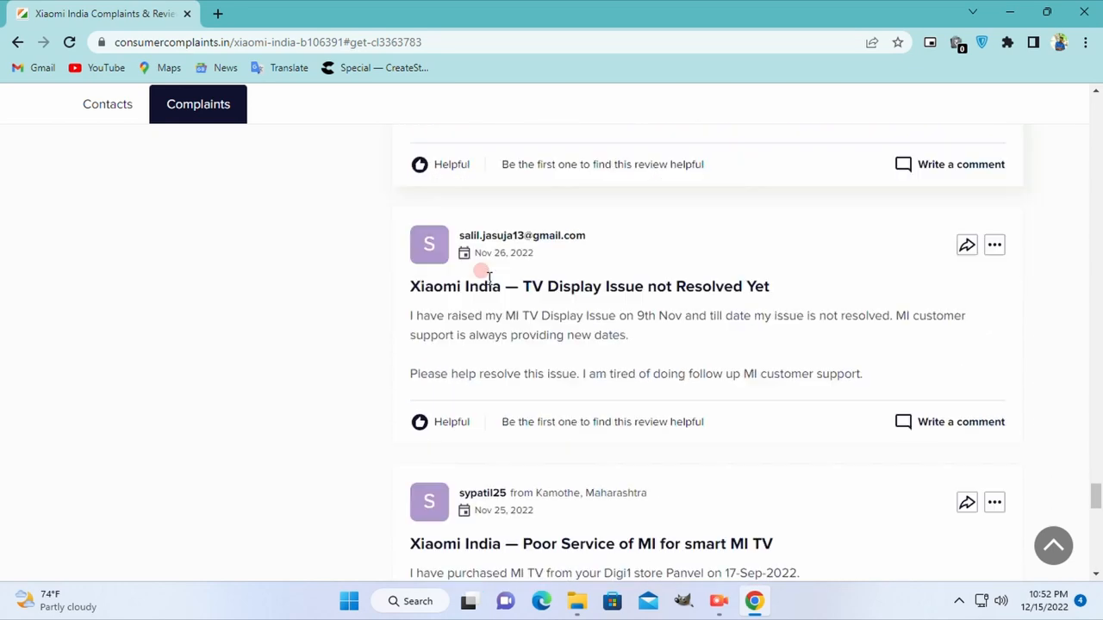
scroll("down", 3)
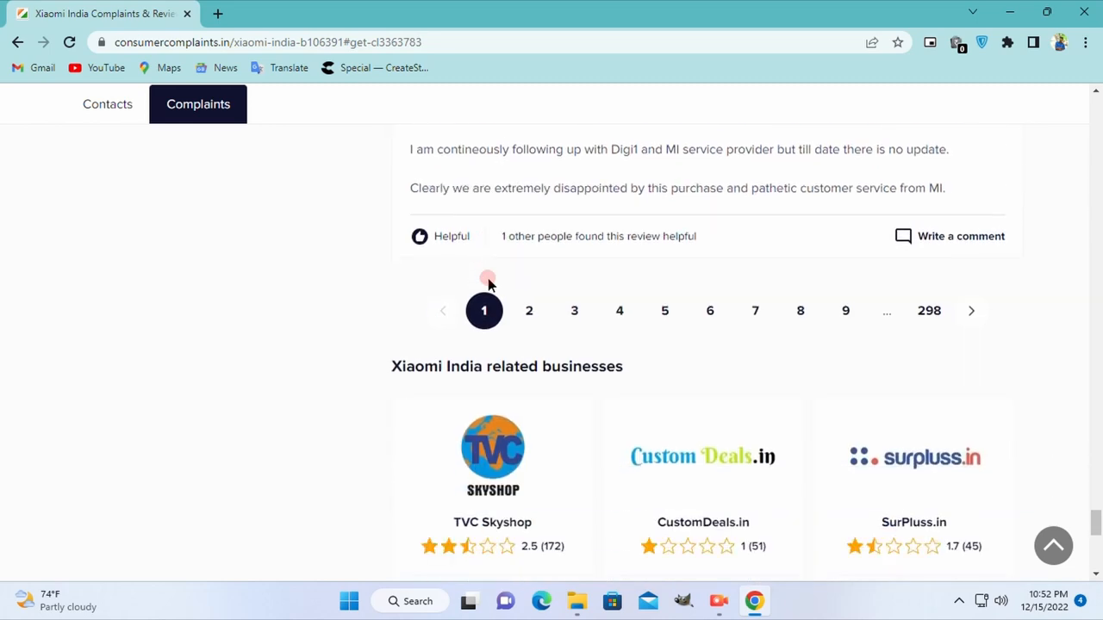
scroll("down", 3)
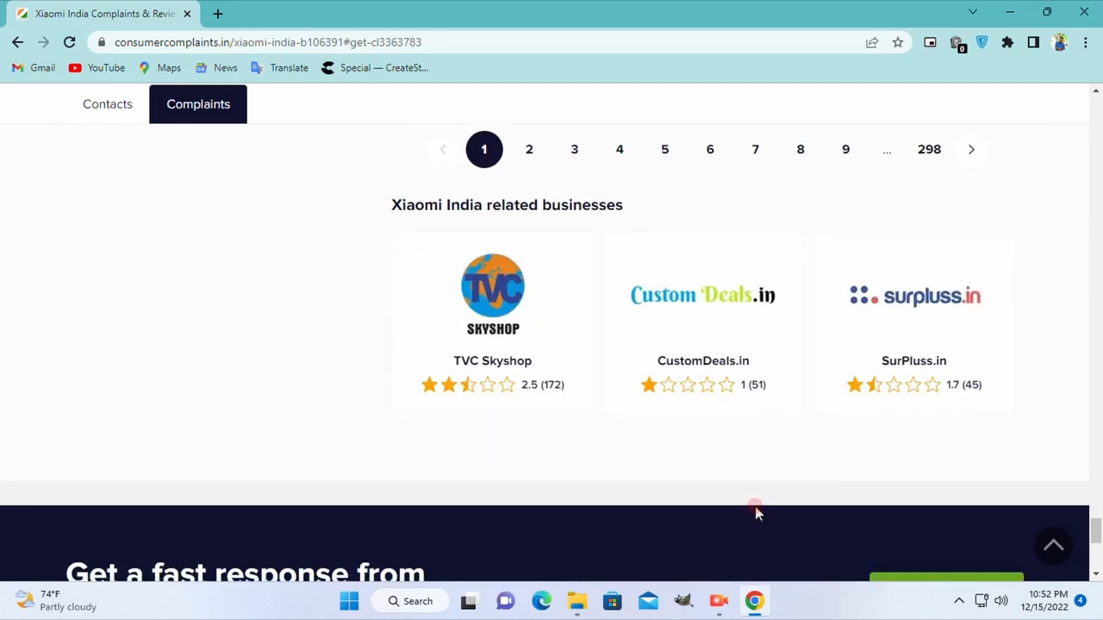
mouse_move(760, 555)
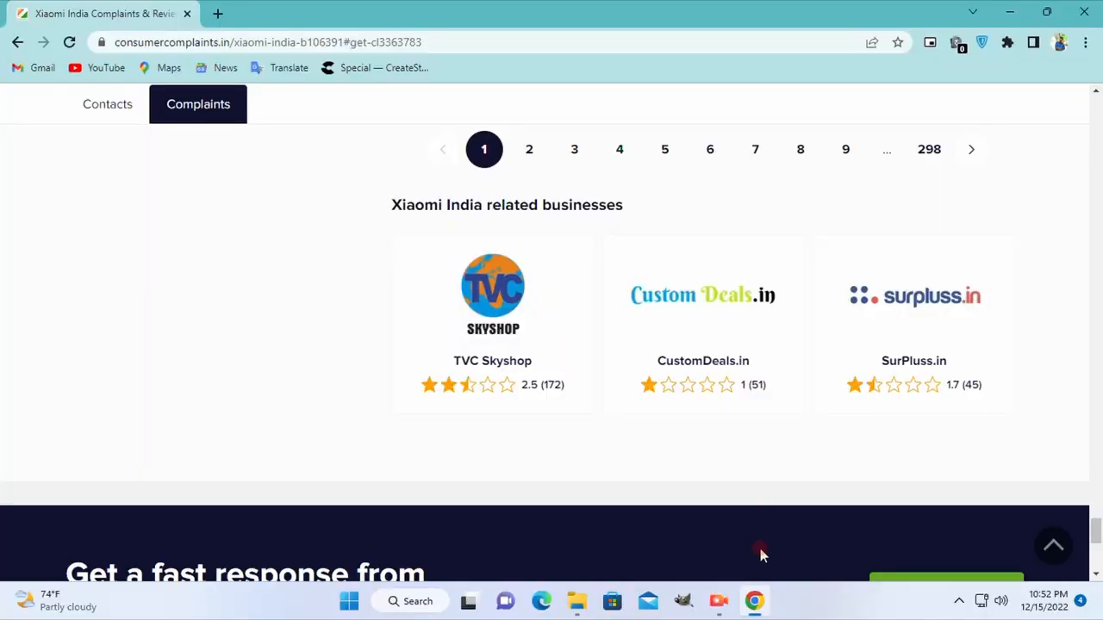